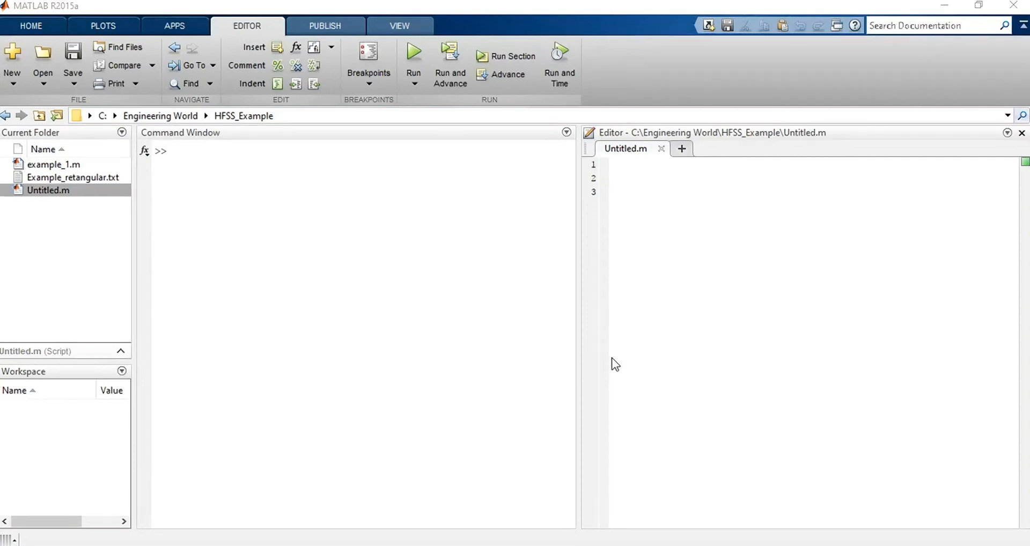
mouse_move(584, 366)
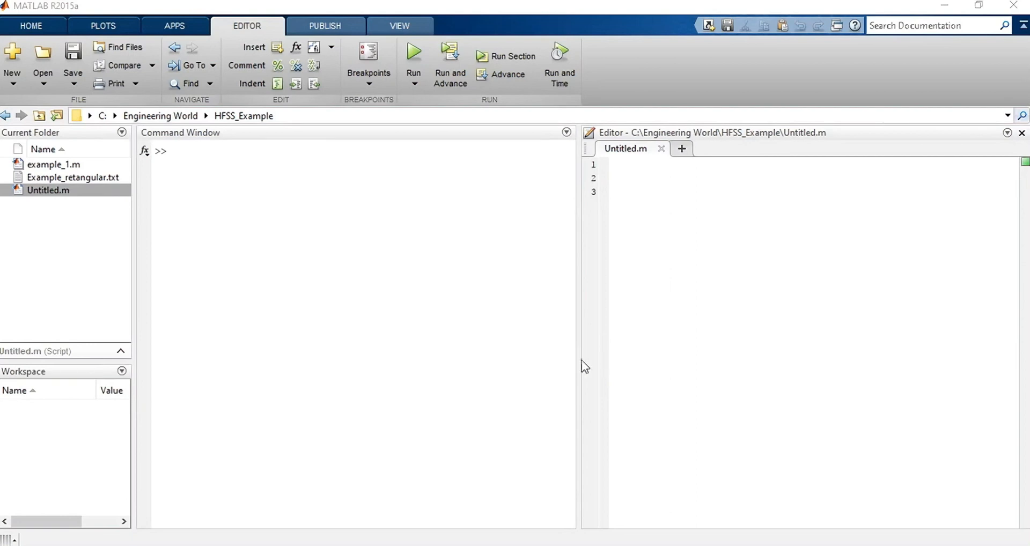
mouse_move(440, 353)
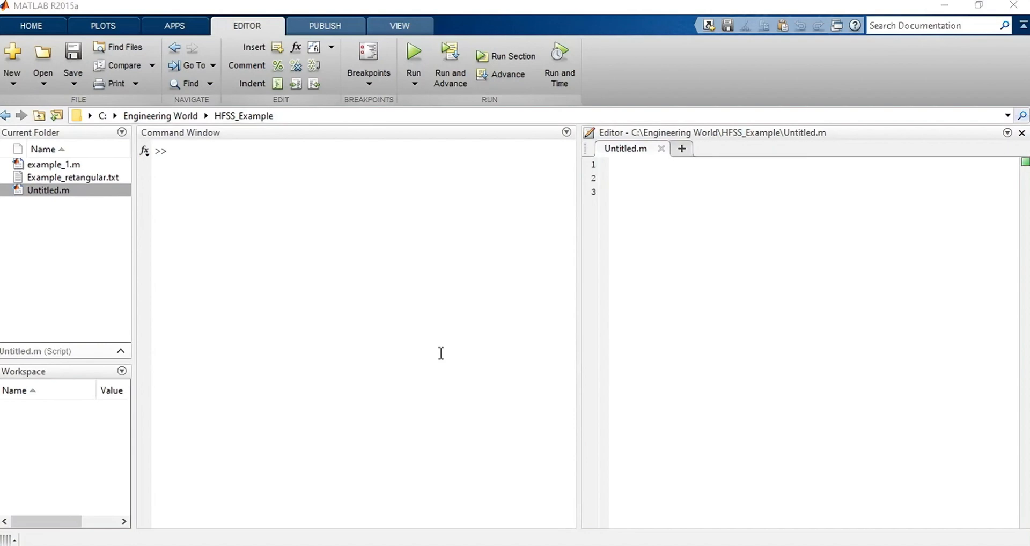
mouse_move(456, 375)
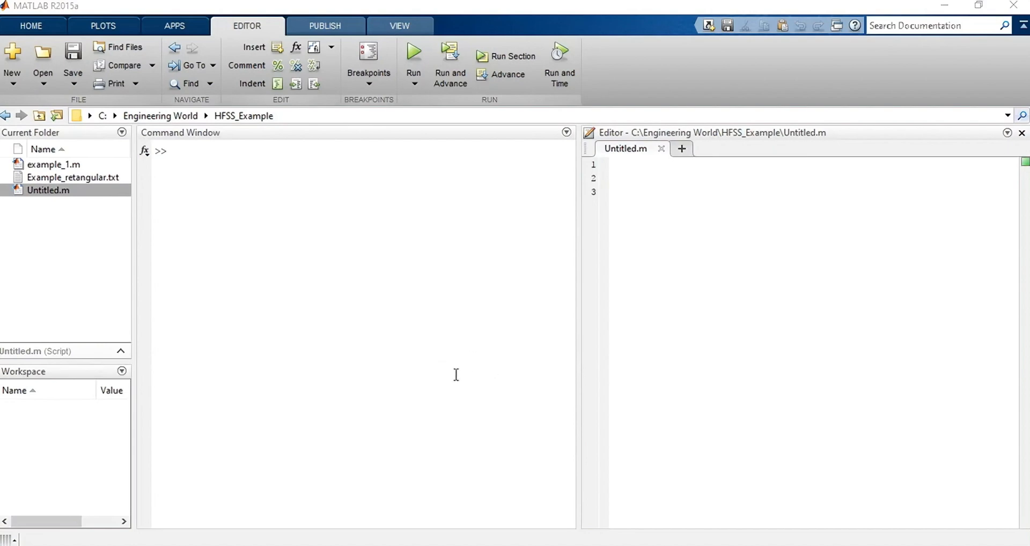
mouse_move(479, 385)
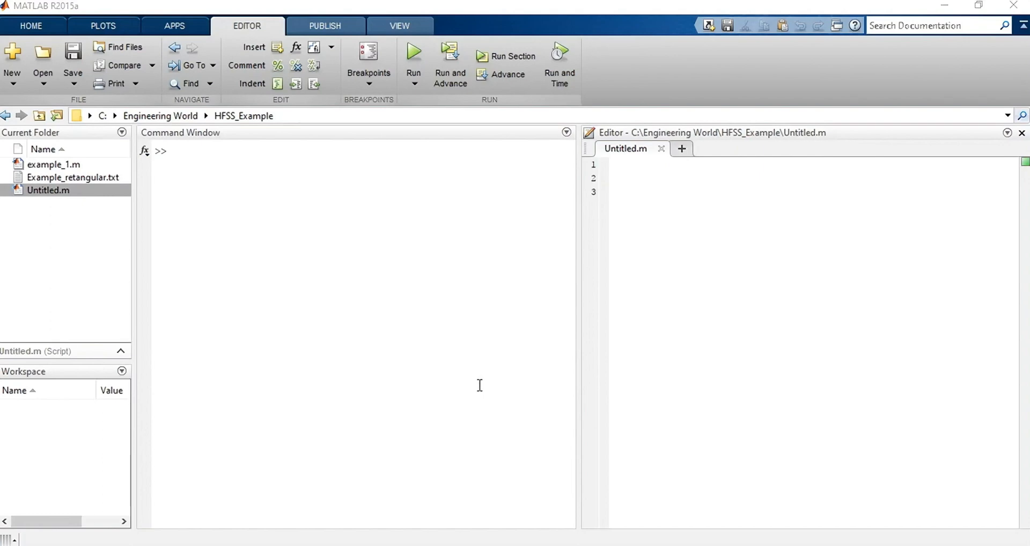
mouse_move(400, 486)
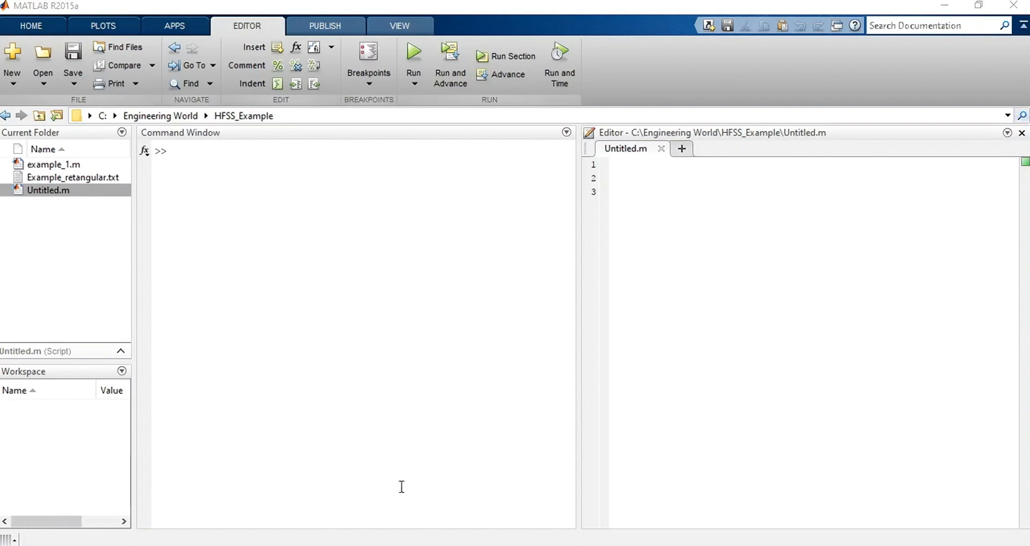
mouse_move(444, 396)
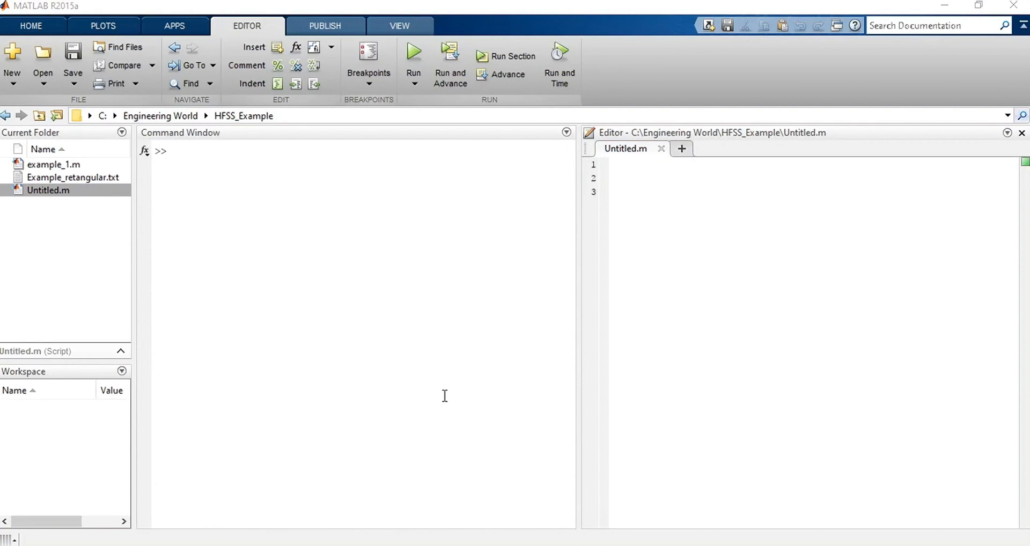
mouse_move(342, 332)
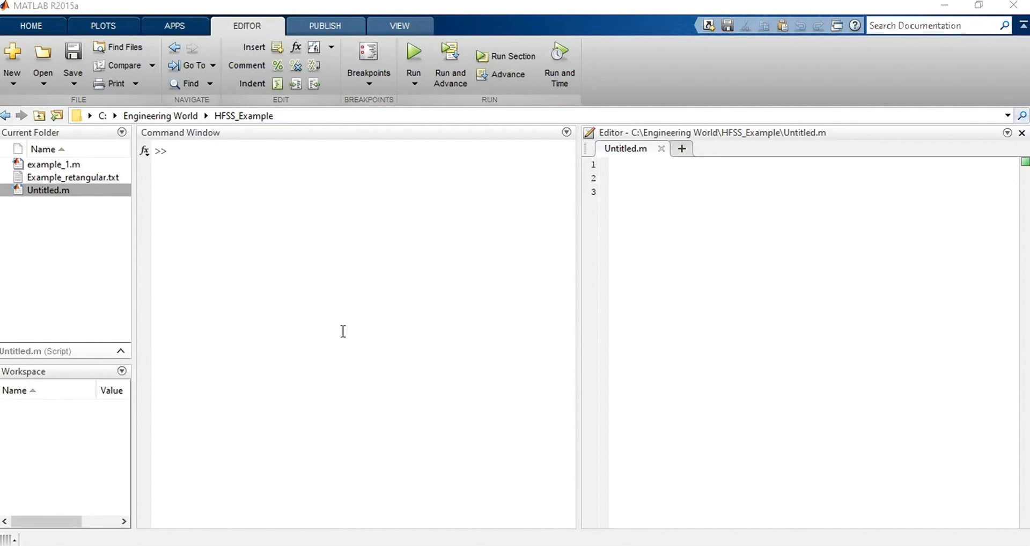
mouse_move(421, 342)
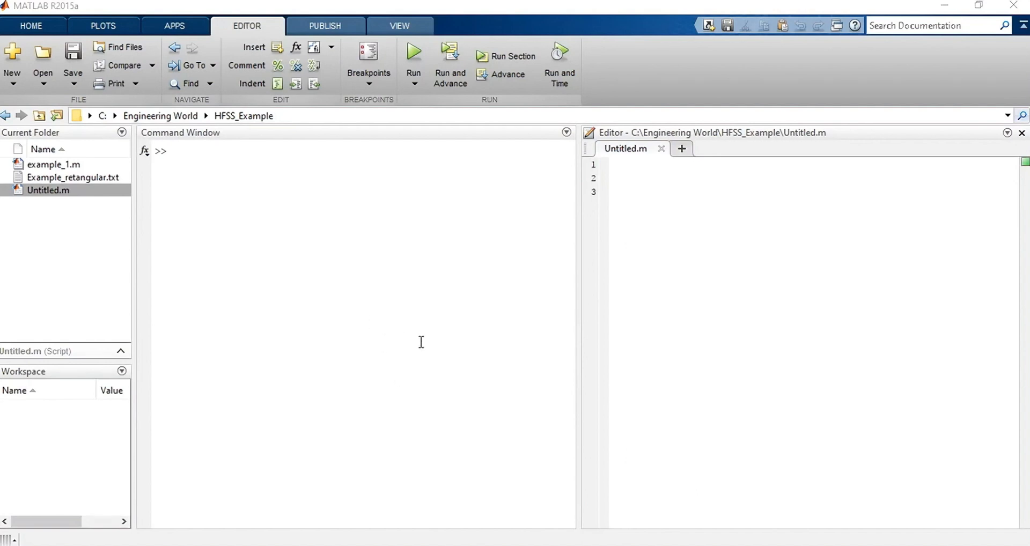
mouse_move(444, 370)
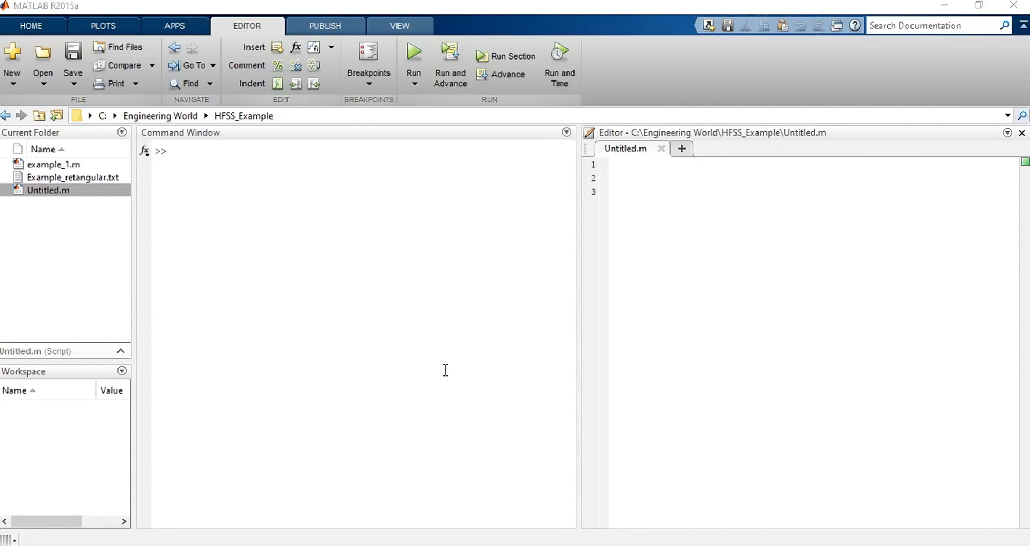
mouse_move(545, 503)
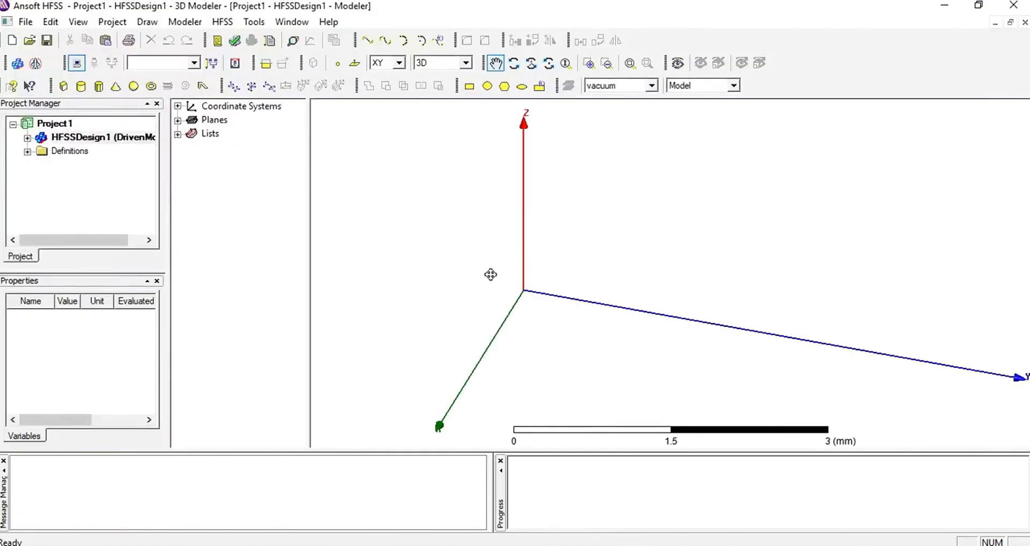
mouse_move(365, 211)
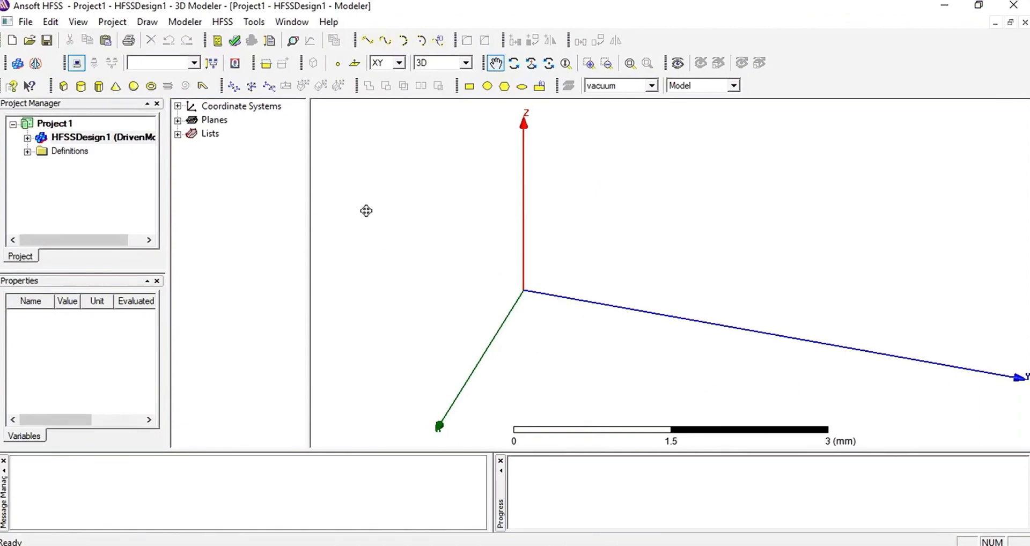
mouse_move(367, 221)
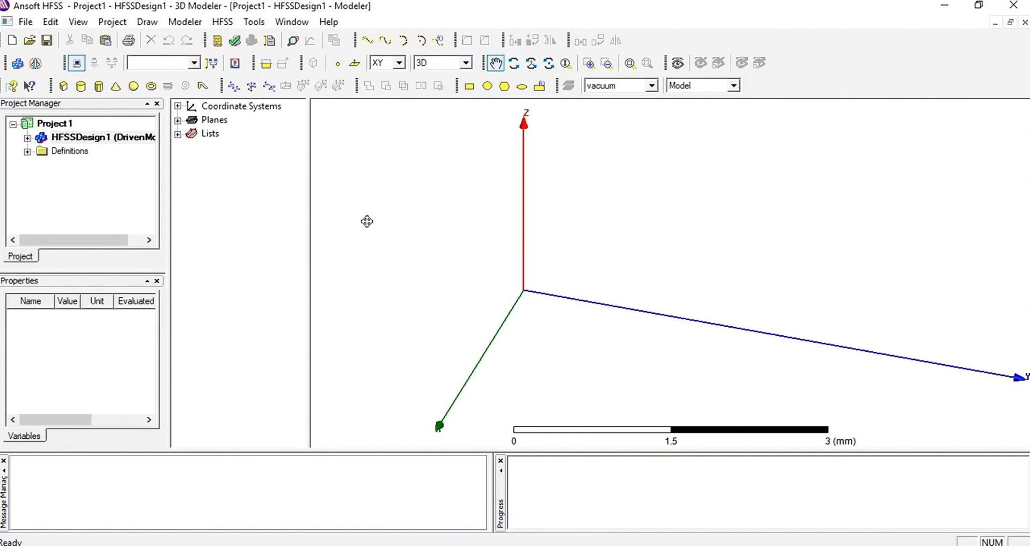
mouse_move(440, 279)
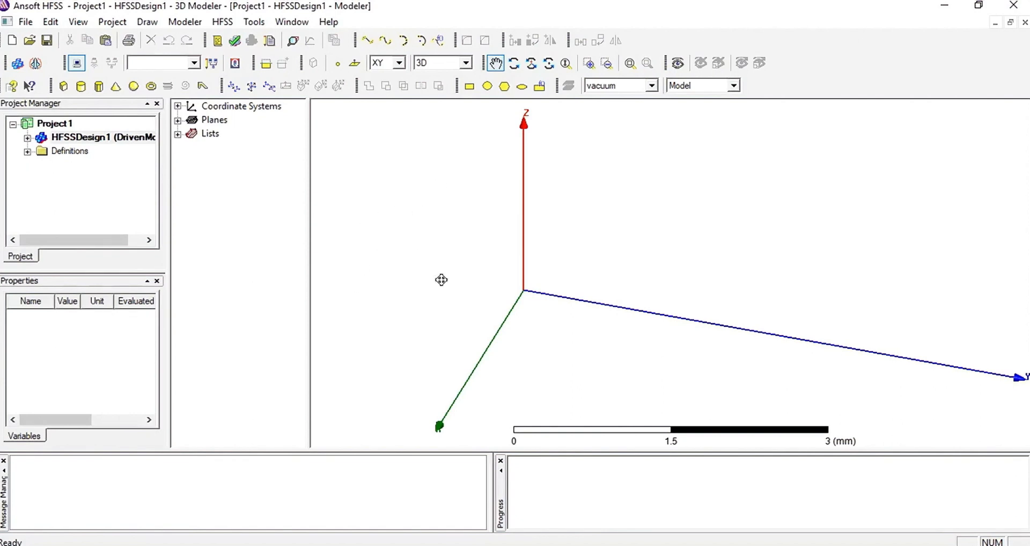
mouse_move(338, 209)
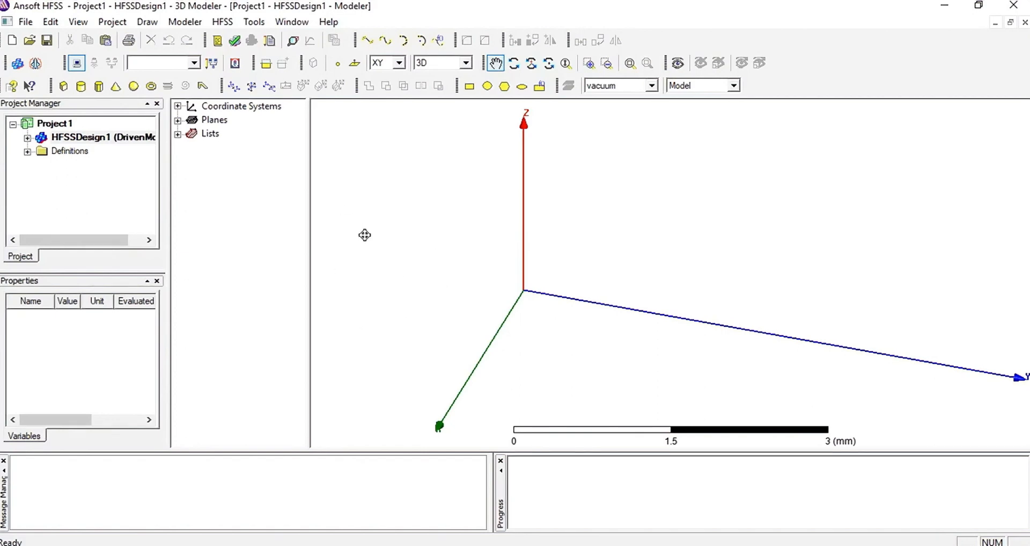
mouse_move(537, 235)
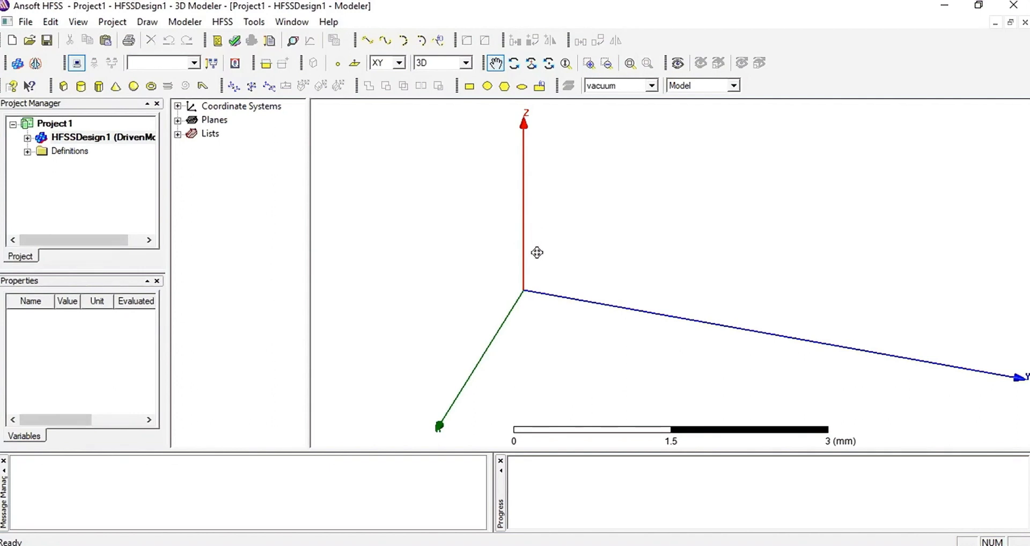
mouse_move(569, 249)
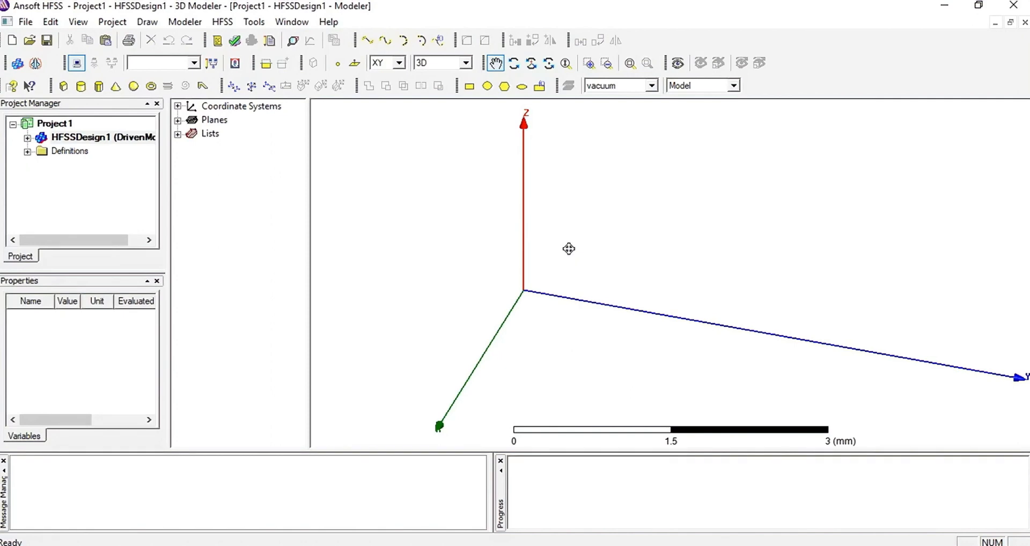
mouse_move(510, 250)
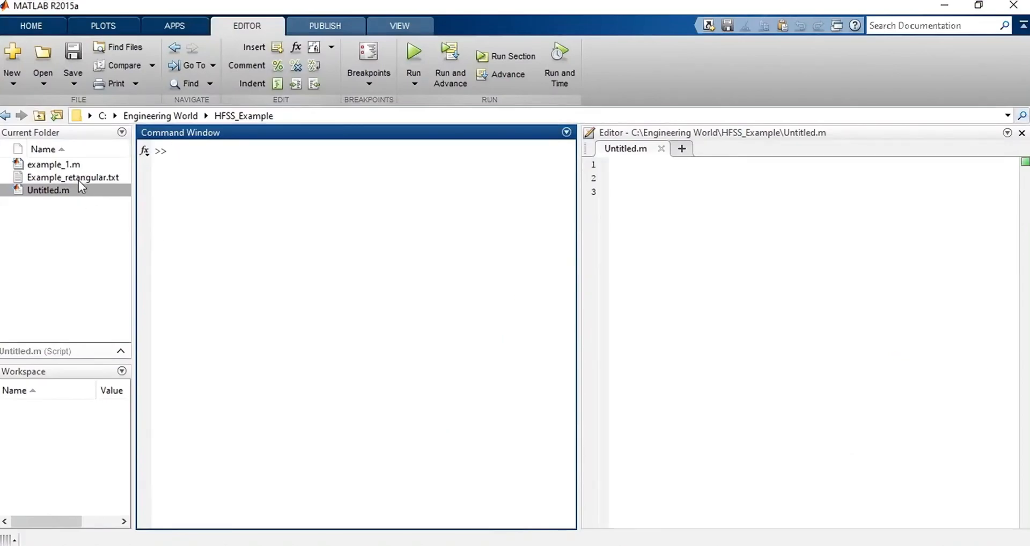
- Open Example_retangular.txt to review the Box1 VBS code, then return to the blank Untitled.m
double_click(74, 177)
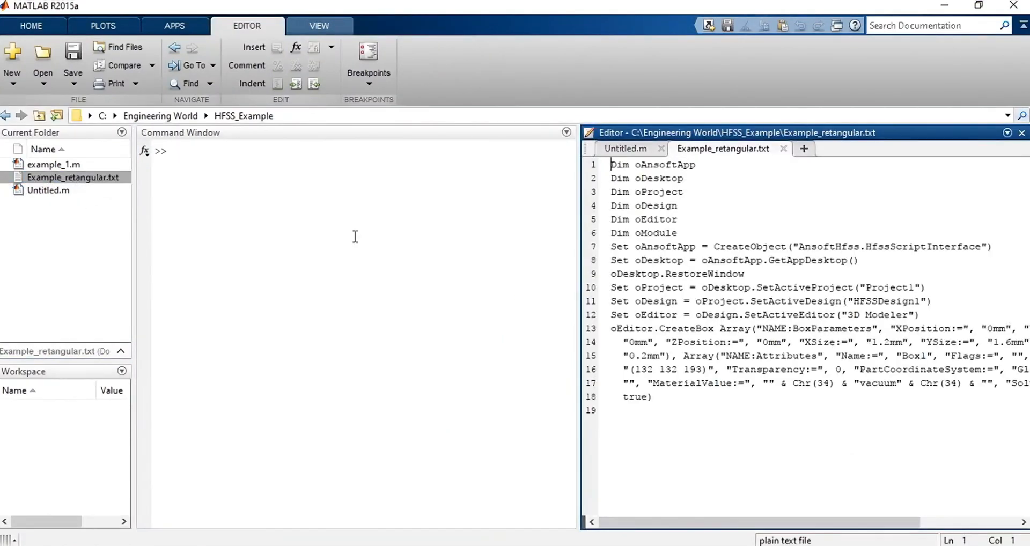
mouse_move(393, 301)
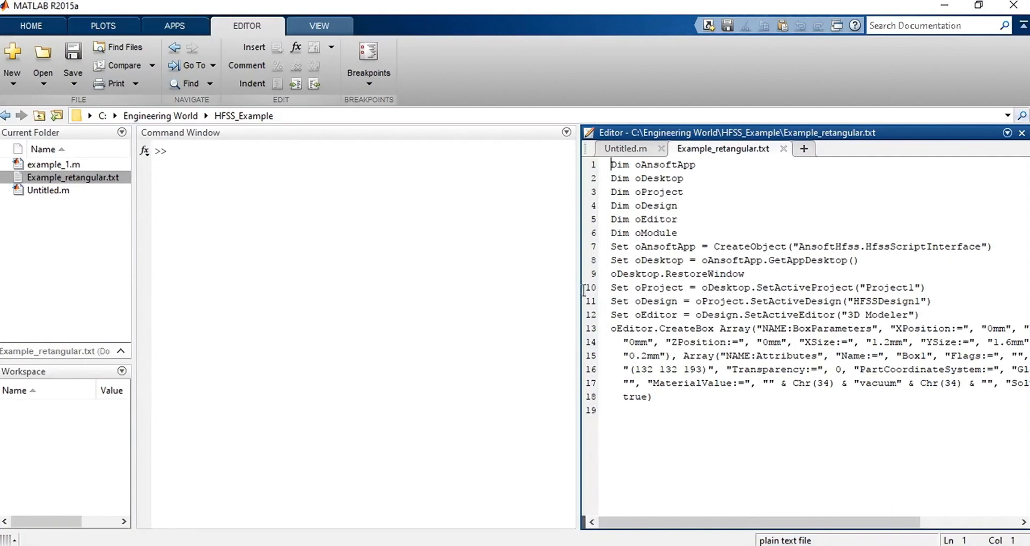
left_click(624, 148)
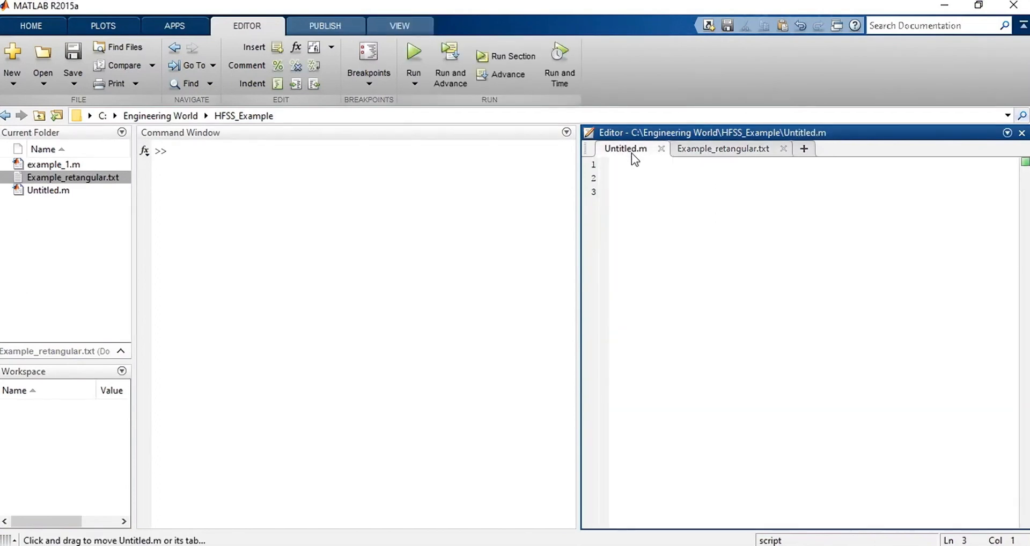
mouse_move(347, 65)
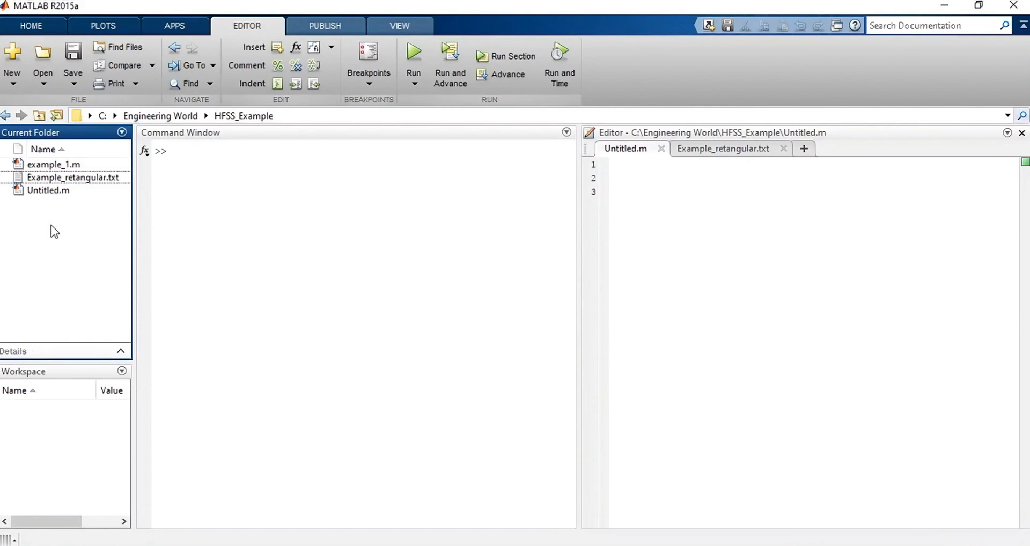
- Create a new file retangular_hfss.vbs in the HFSS_Example current folder
left_click(74, 177)
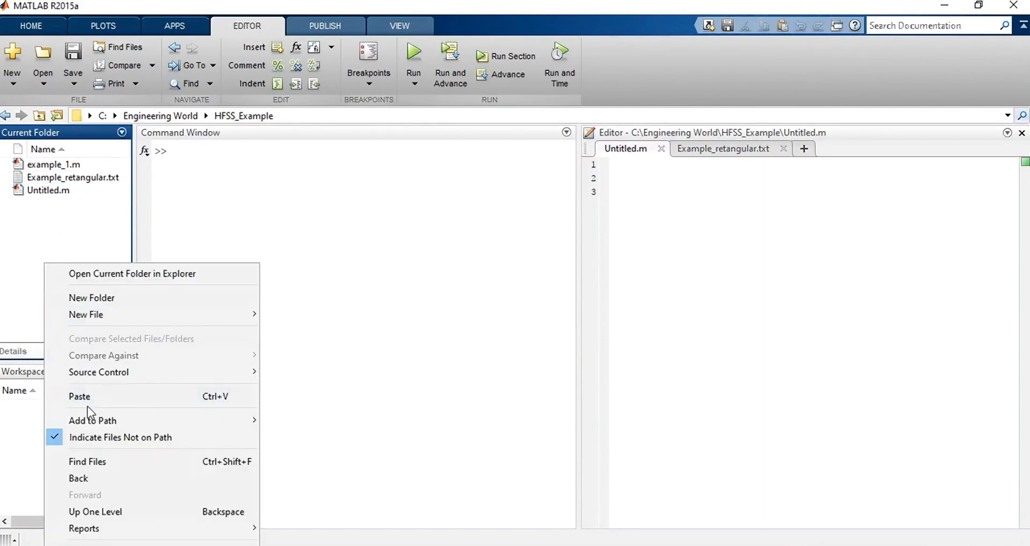
left_click(78, 396)
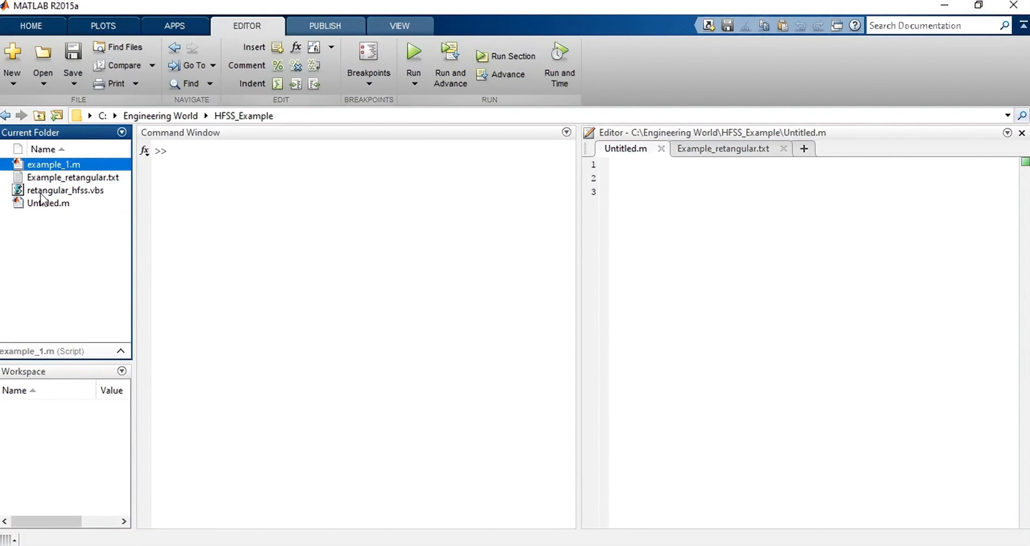
mouse_move(59, 215)
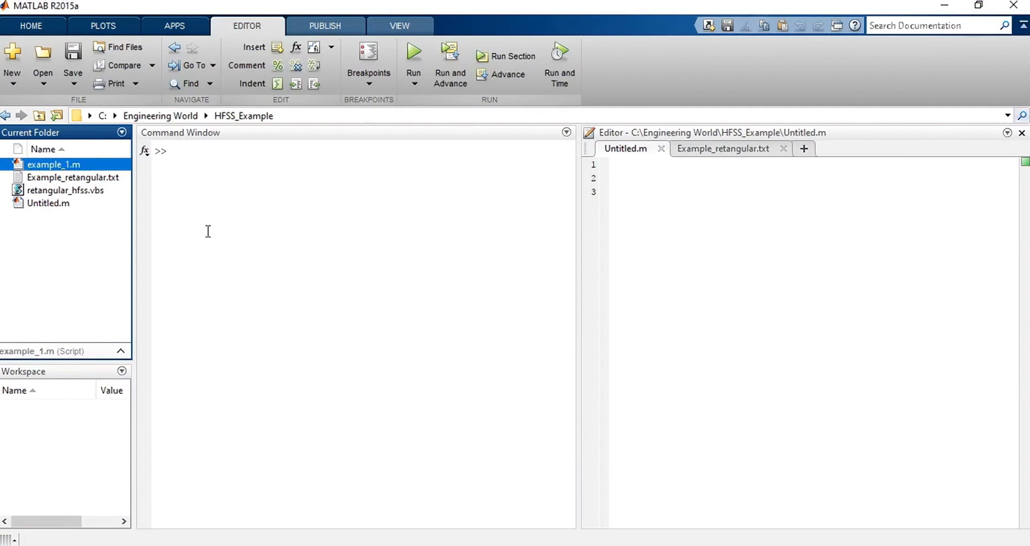
mouse_move(365, 245)
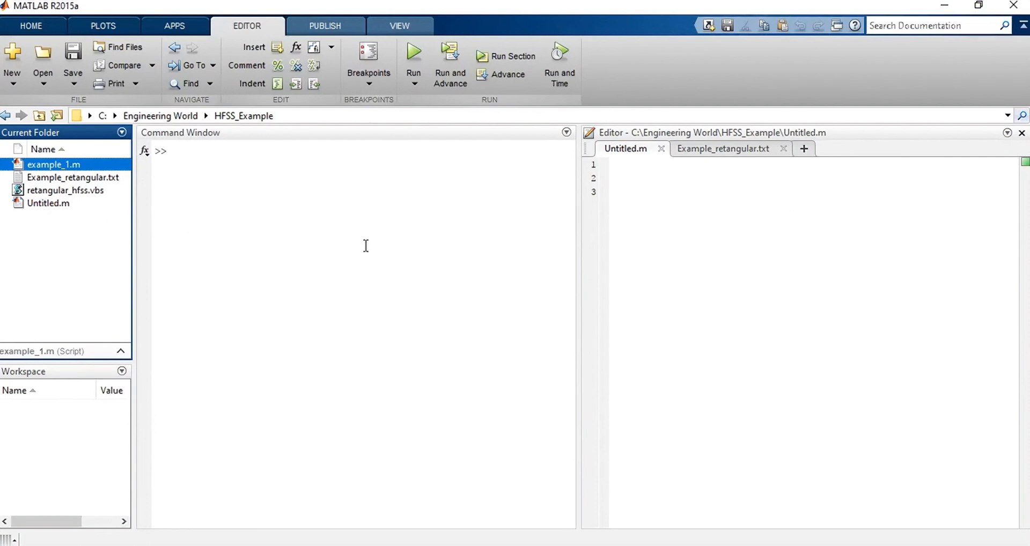
mouse_move(319, 218)
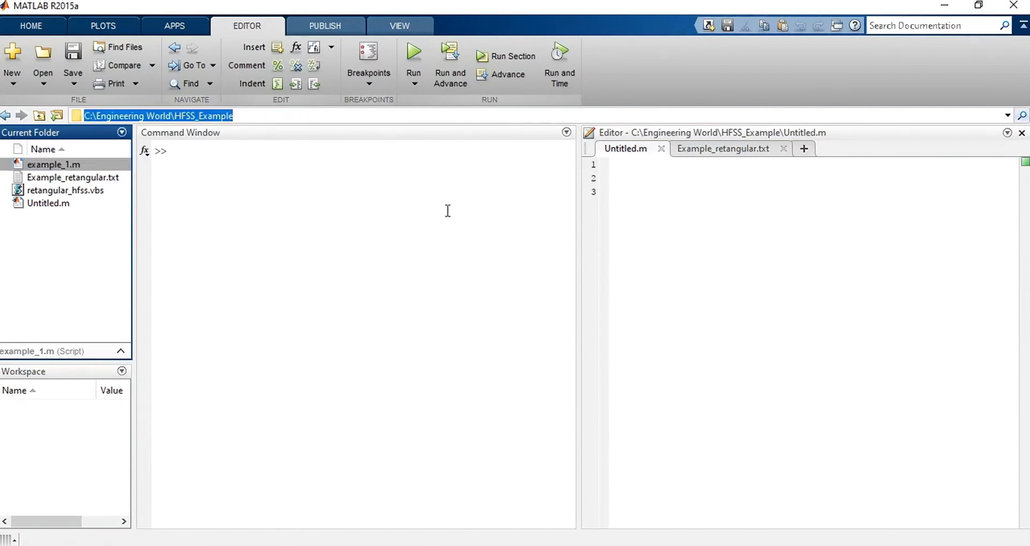
mouse_move(638, 256)
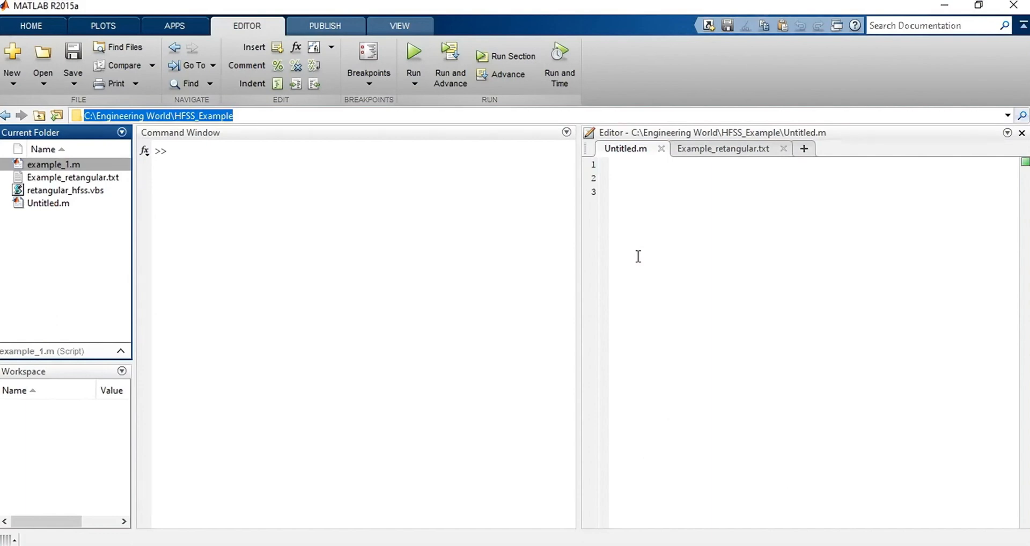
mouse_move(370, 293)
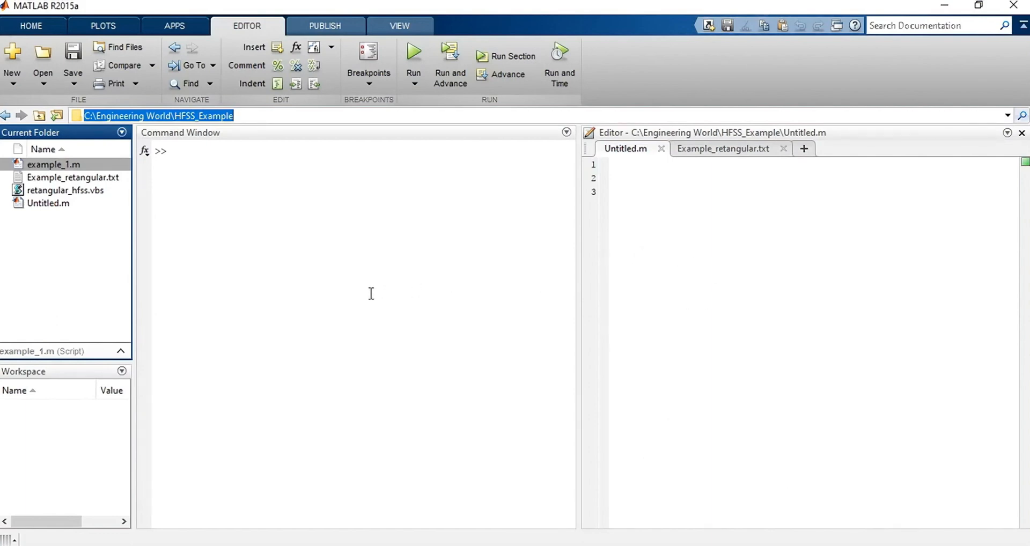
mouse_move(440, 320)
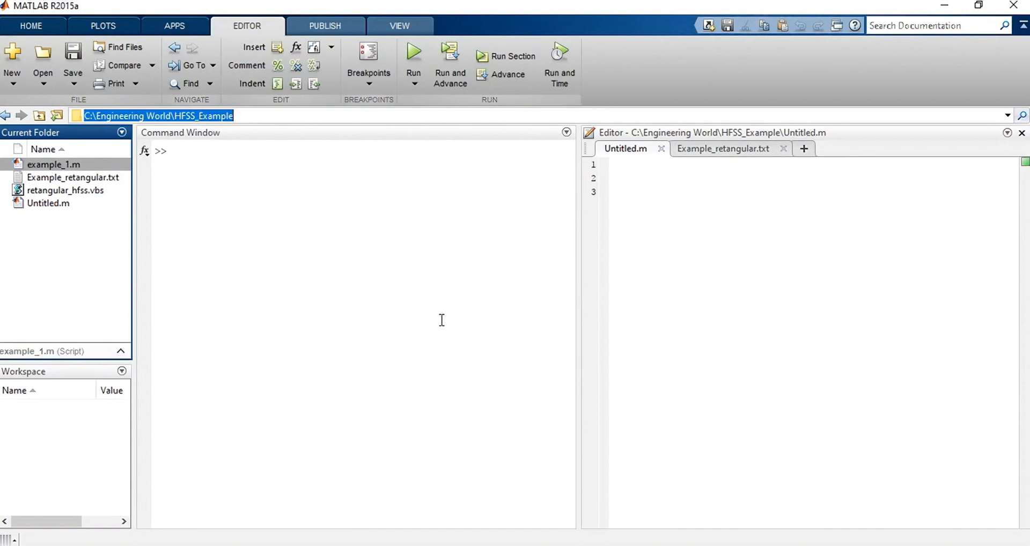
- Write file_path = pwd; on line 1 and evaluate it, giving C:\Engineering World\HFSS_Example
type("file")
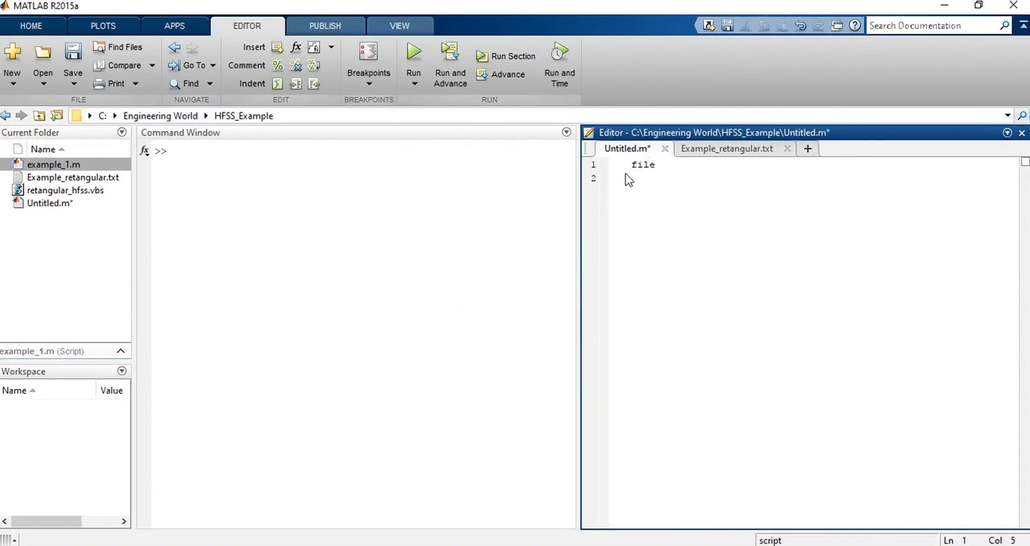
type("_path")
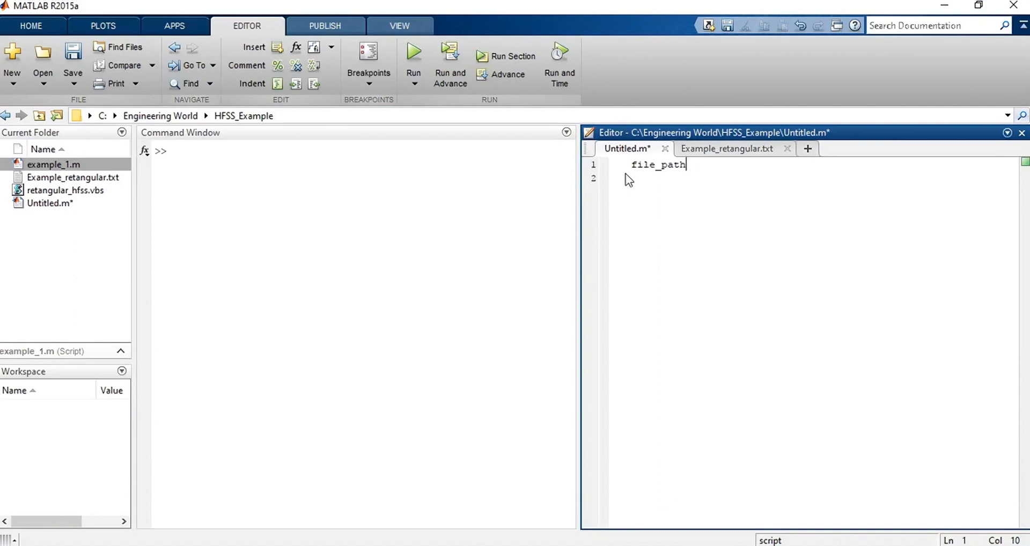
type("= pwd;")
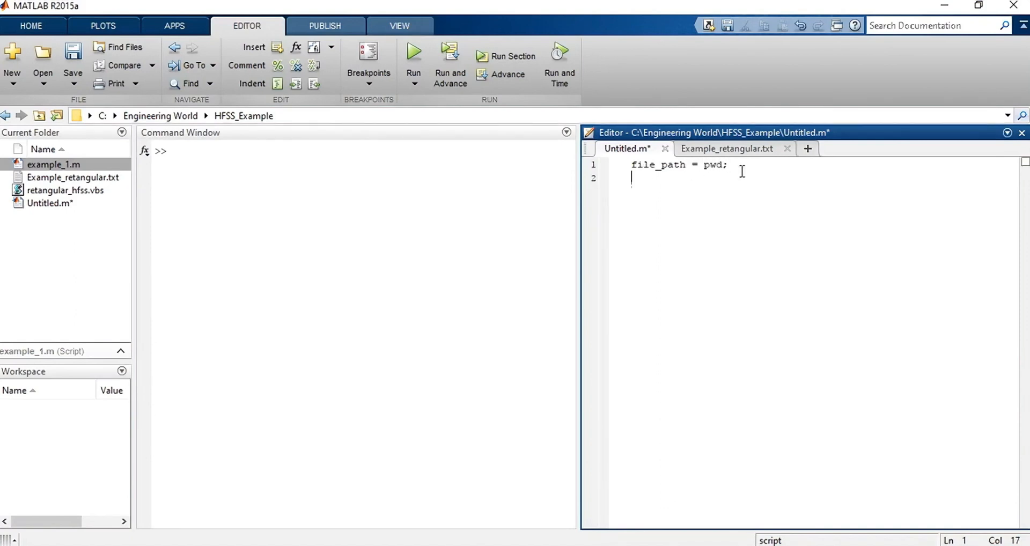
right_click(647, 165)
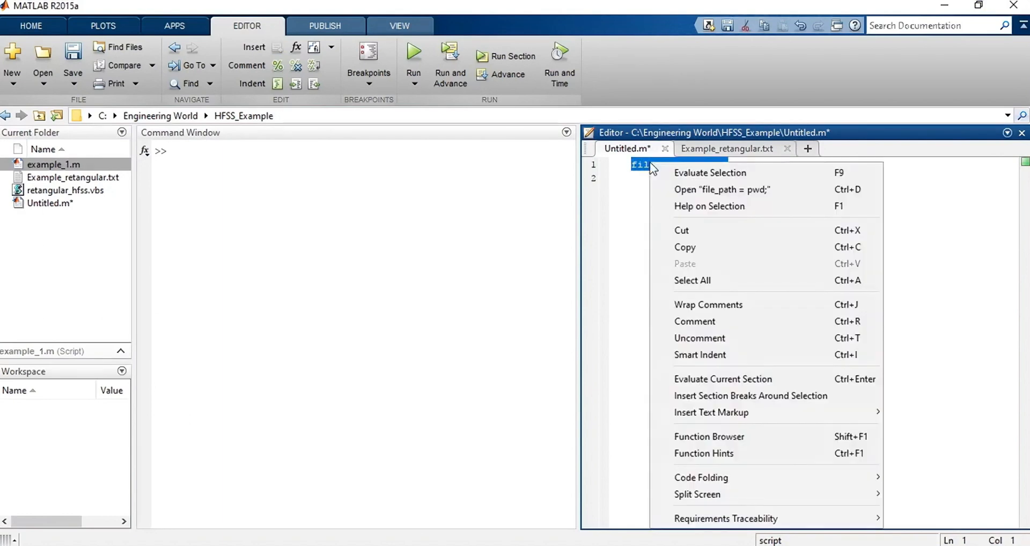
left_click(709, 172)
type("file_path = pwd")
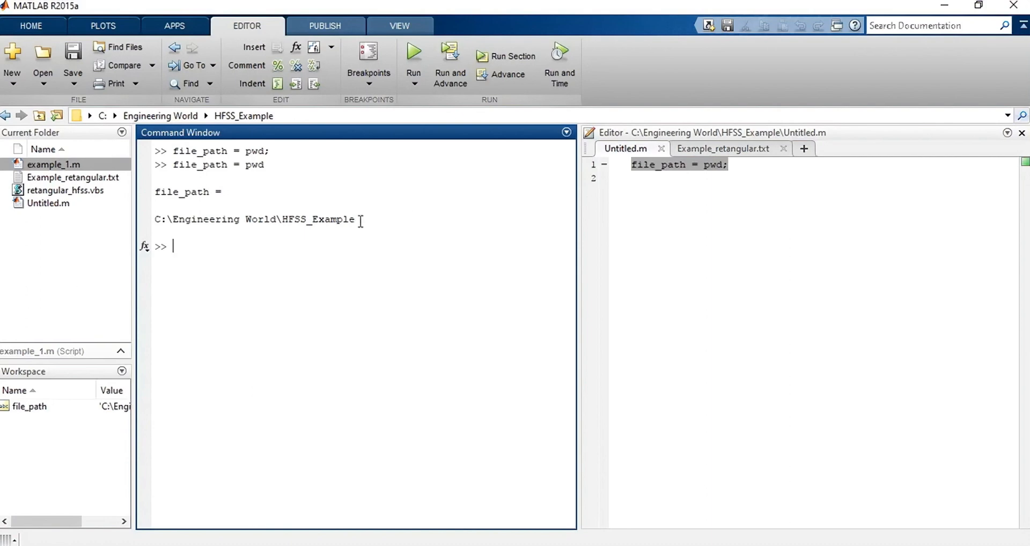
mouse_move(82, 201)
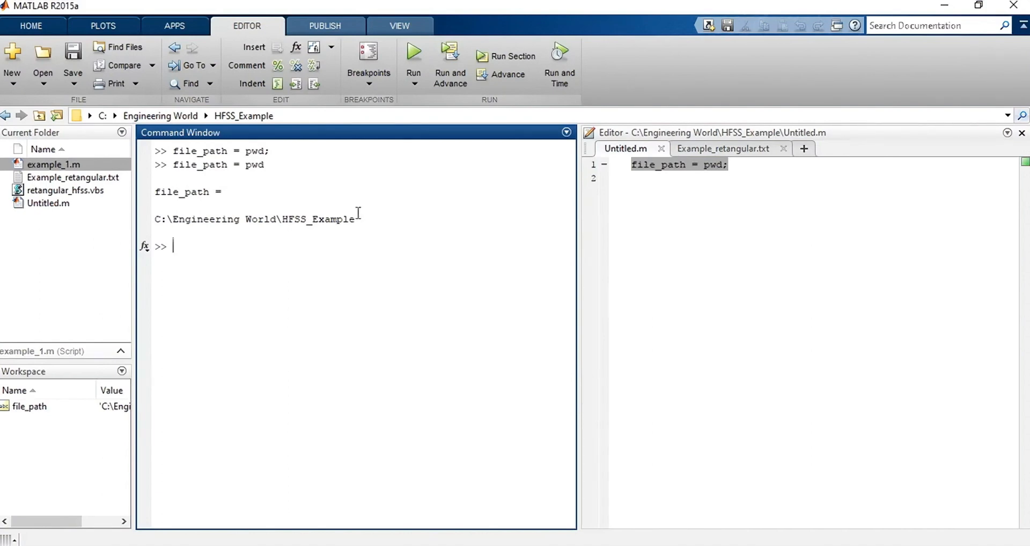
- Write hfssScriptFile = strcat(file_path,'\retangular_hfss'); on line 2 and check the evaluated path
type("hfssScriptFile =")
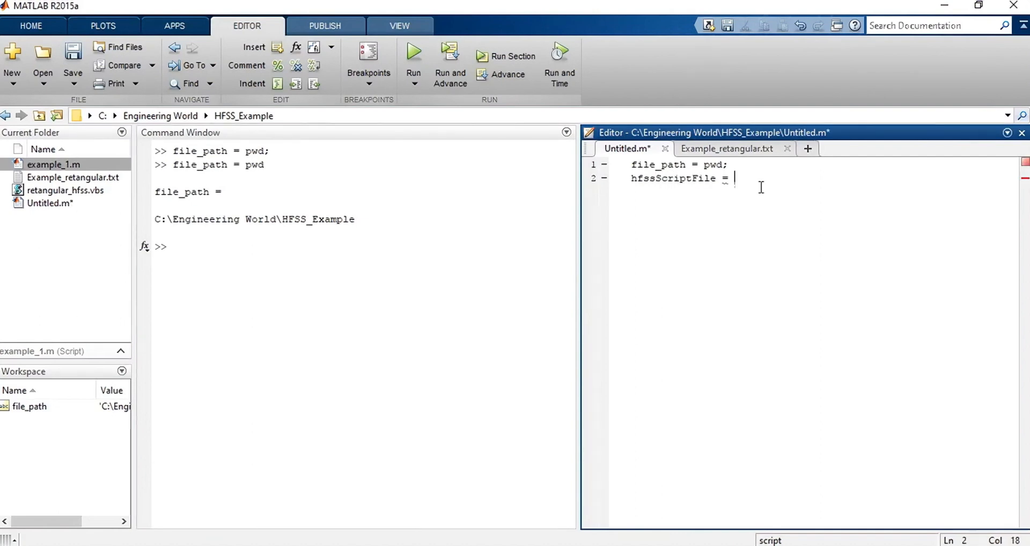
type("strcat()")
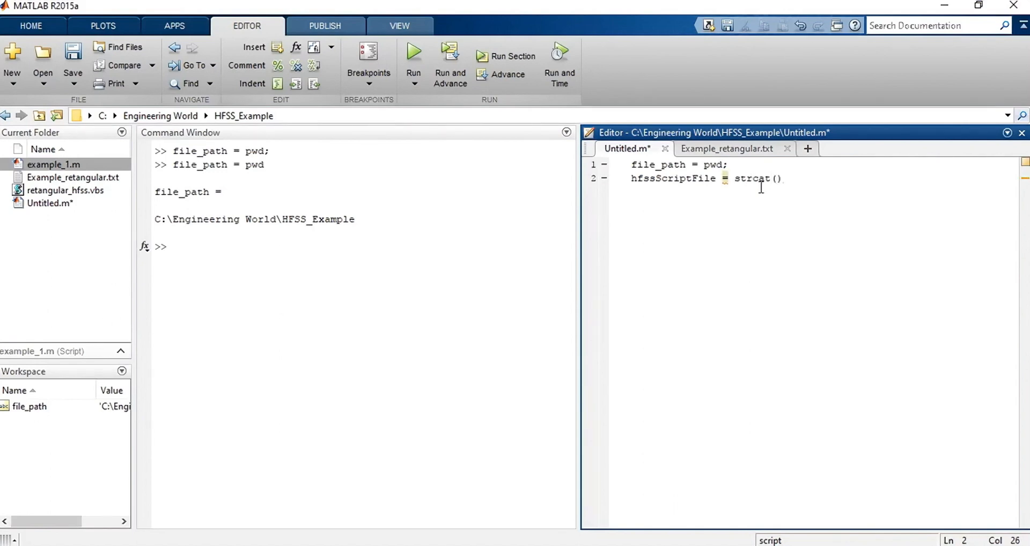
type("(file_path,'\\retangular_hfss');")
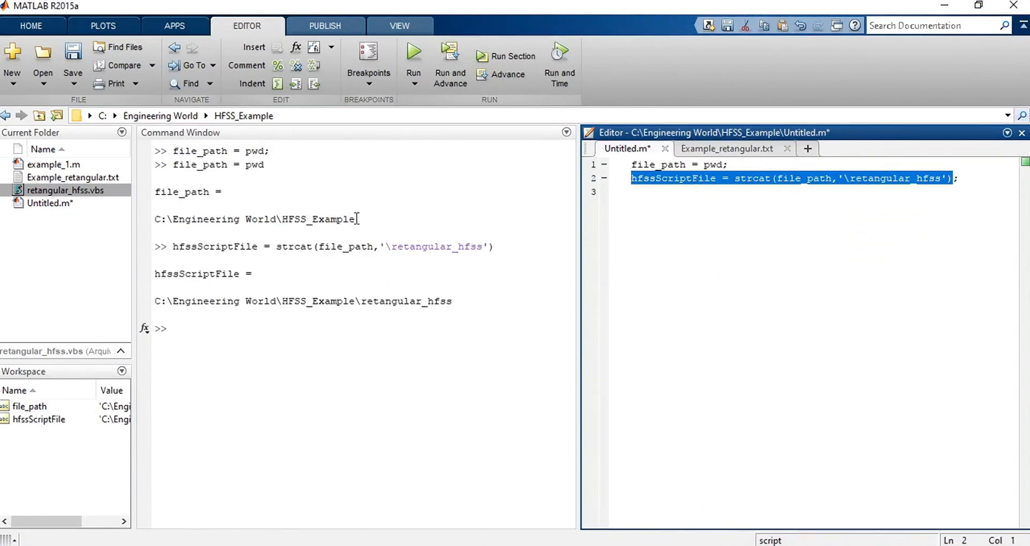
double_click(318, 218)
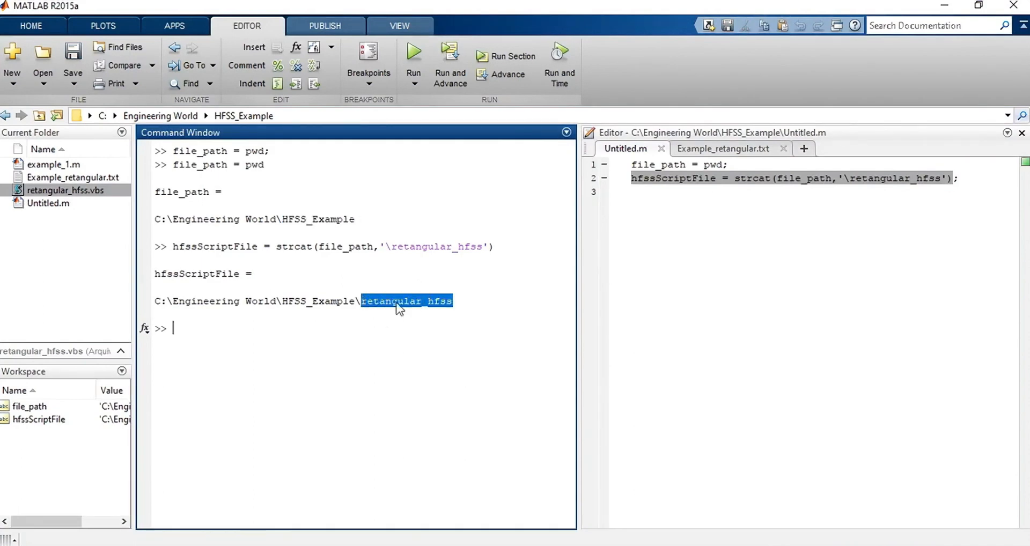
mouse_move(427, 313)
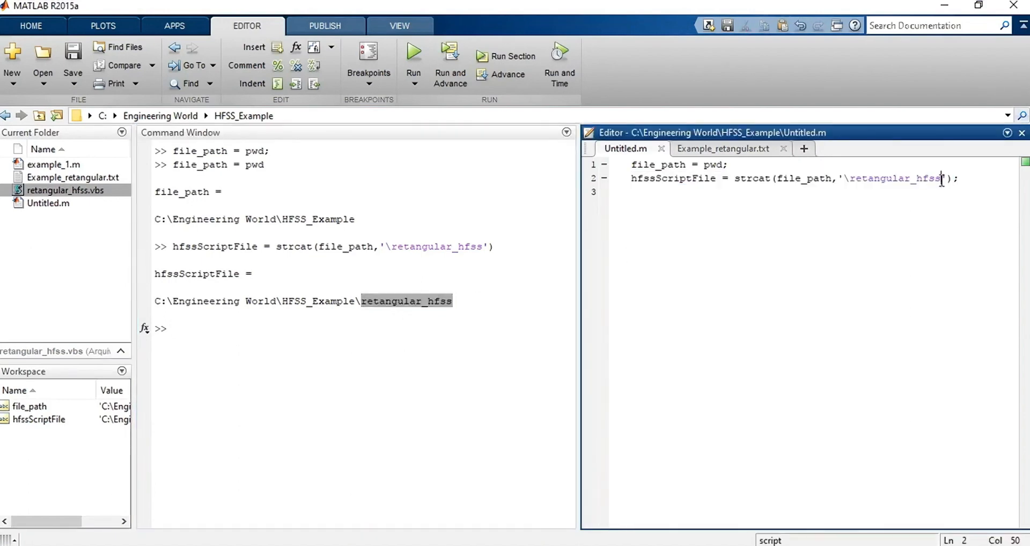
- Append the .vbs extension so hfssScriptFile evaluates to ...\HFSS_Example\retangular_hfss.vbs
type(".vbs")
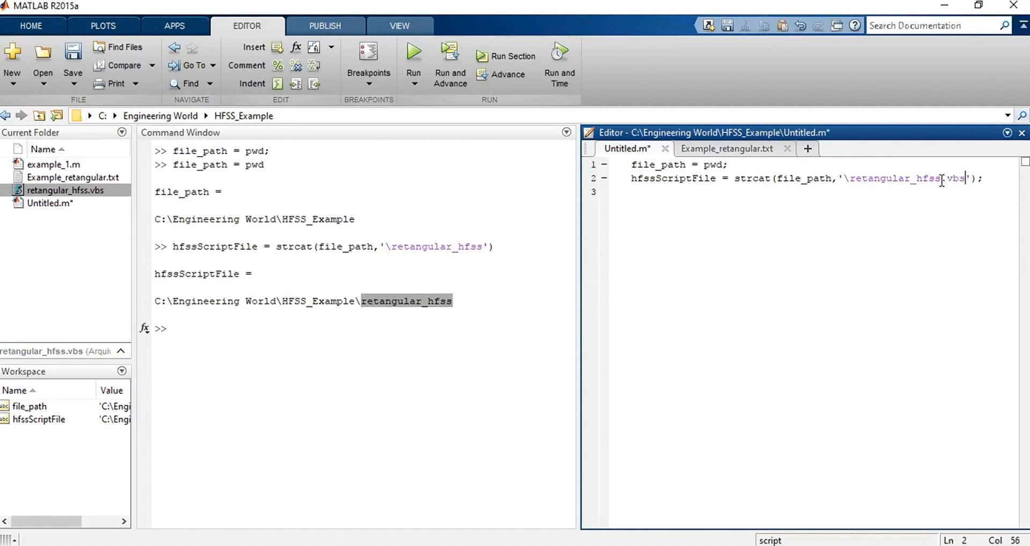
triple_click(788, 178)
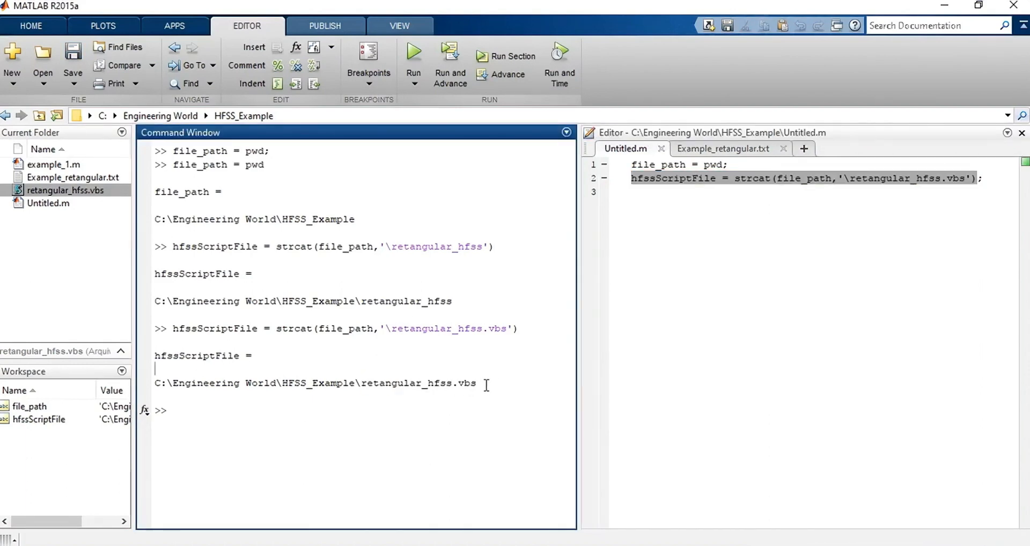
mouse_move(434, 460)
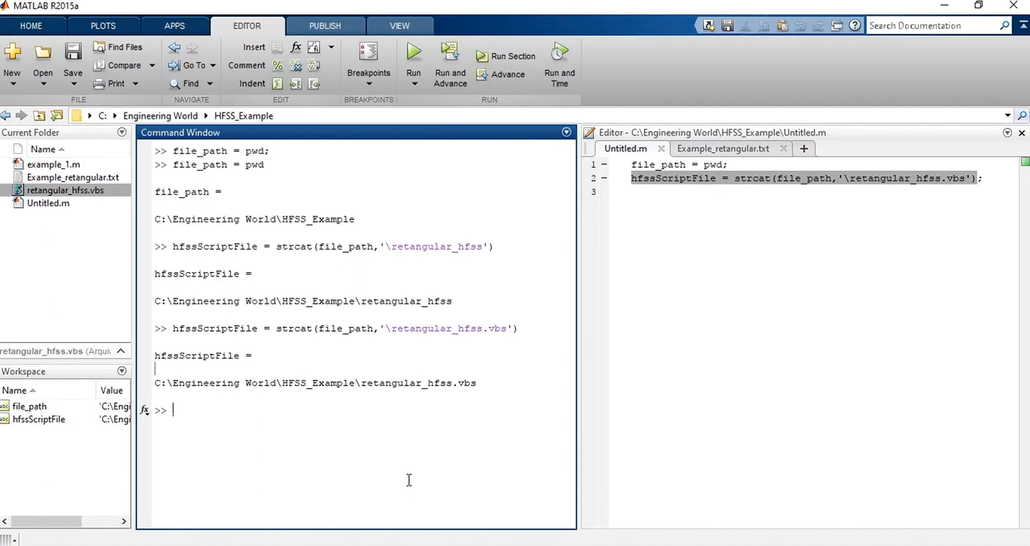
mouse_move(722, 164)
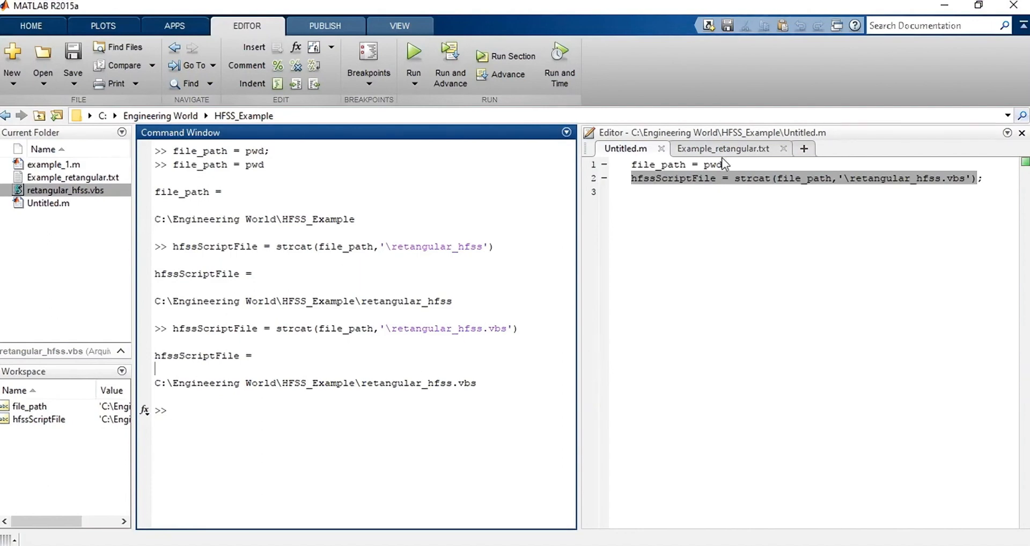
left_click(722, 148)
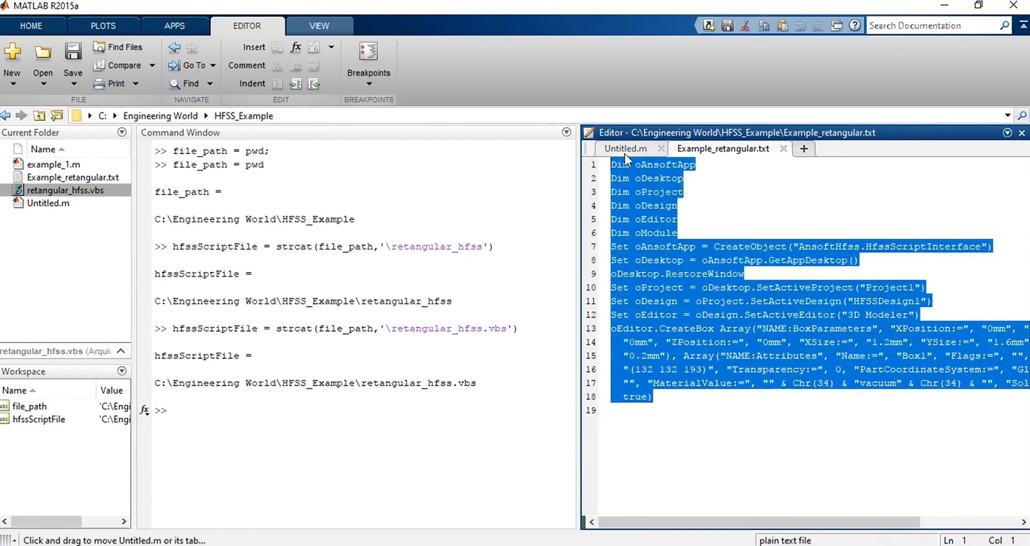
- Write fid=fopen(hfssScriptFile,'wt'); on line 4 to open the VBS file for text writing
left_click(624, 149)
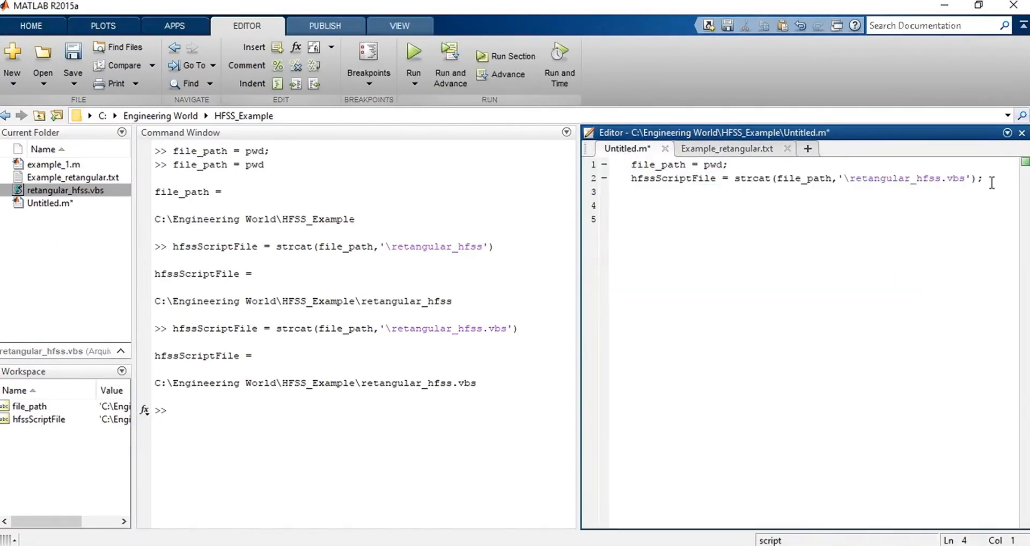
type("fi")
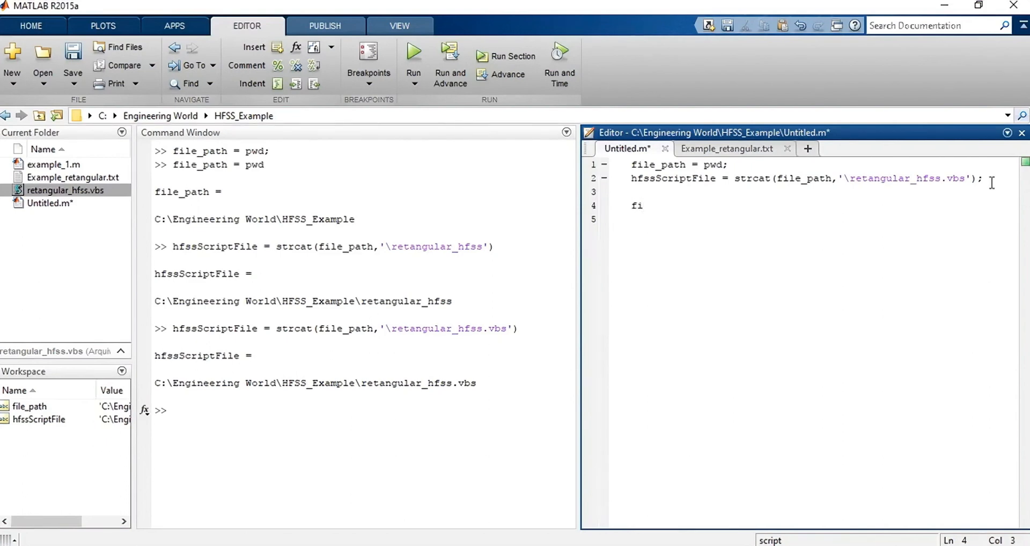
type("d")
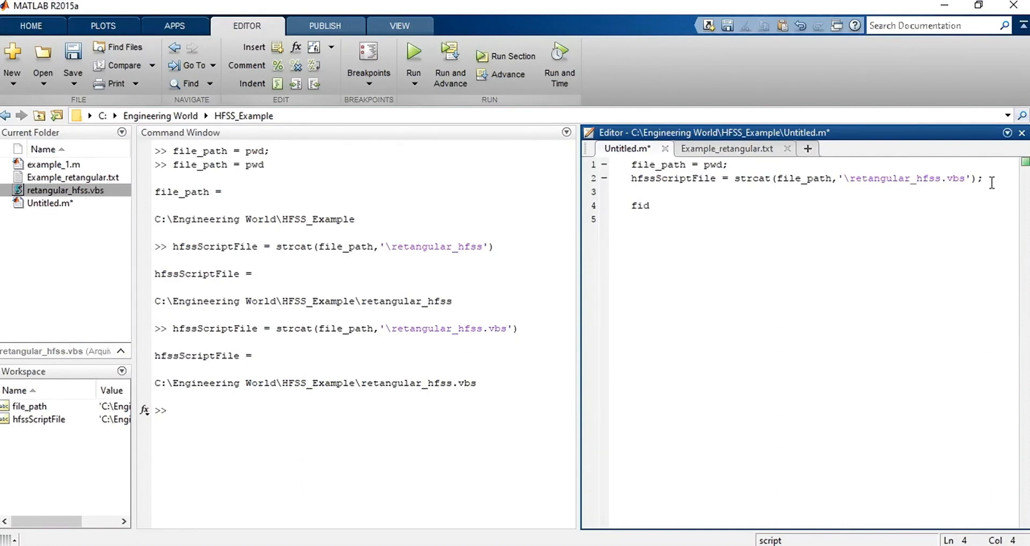
type("=fopen")
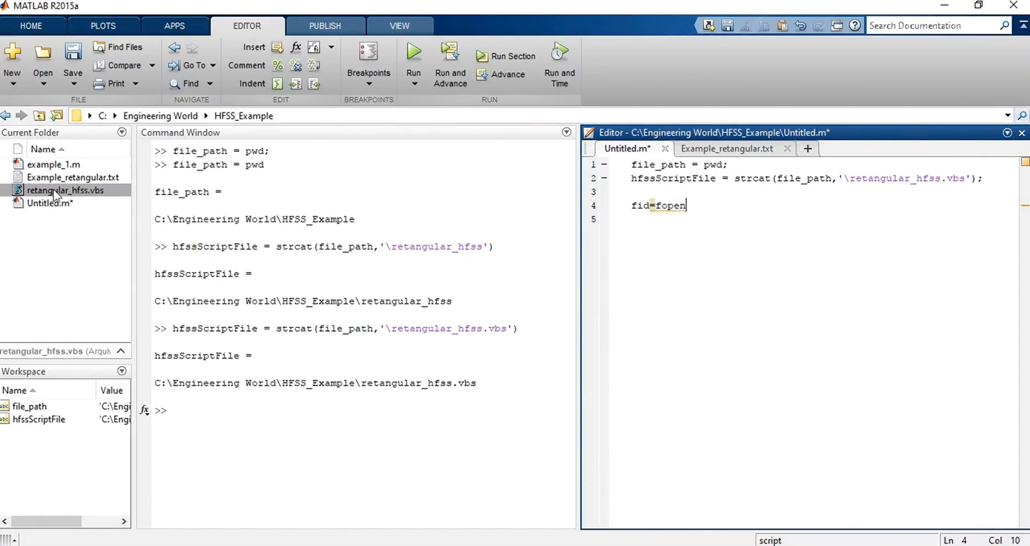
mouse_move(706, 209)
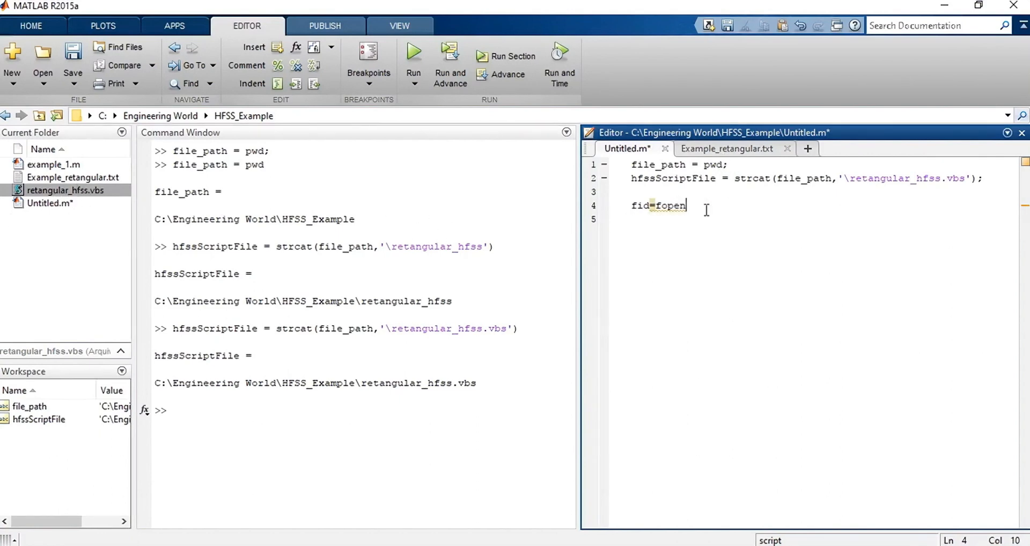
type("(")
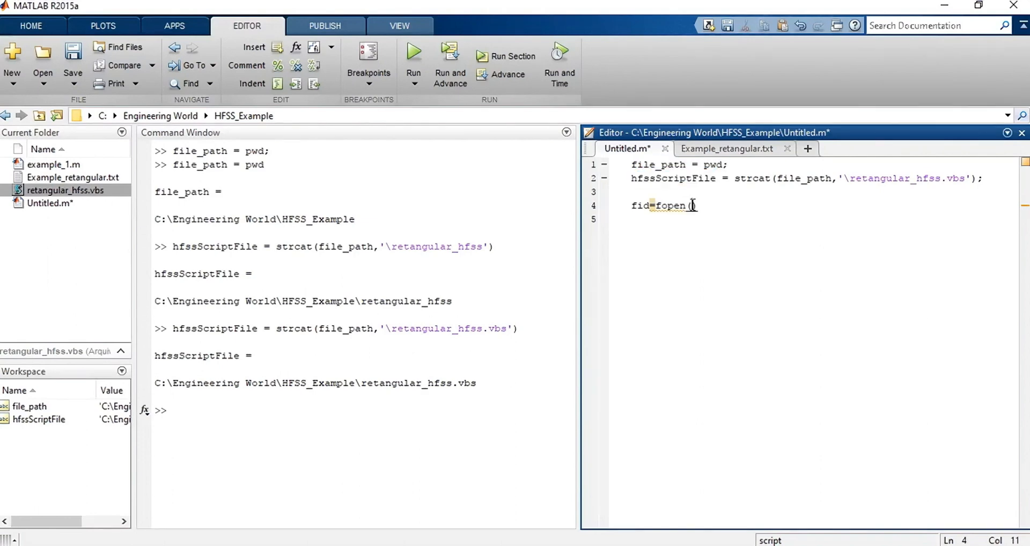
type("hfssScriptFile)")
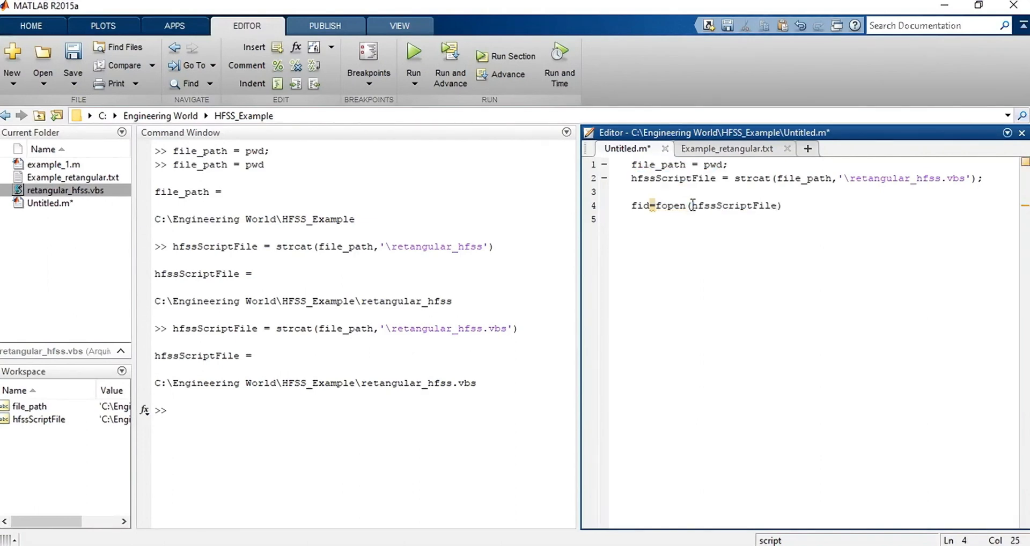
type(",''")
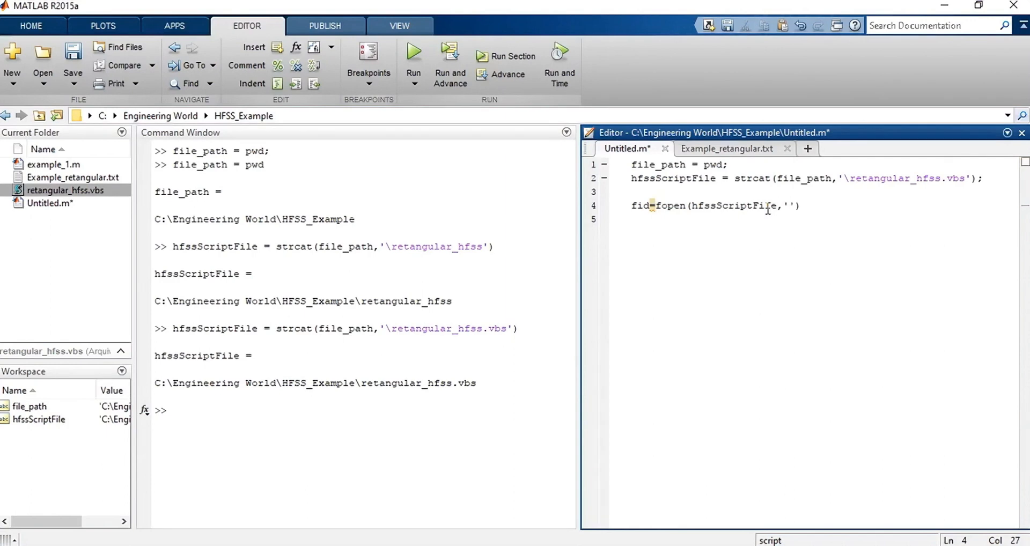
type("wt")
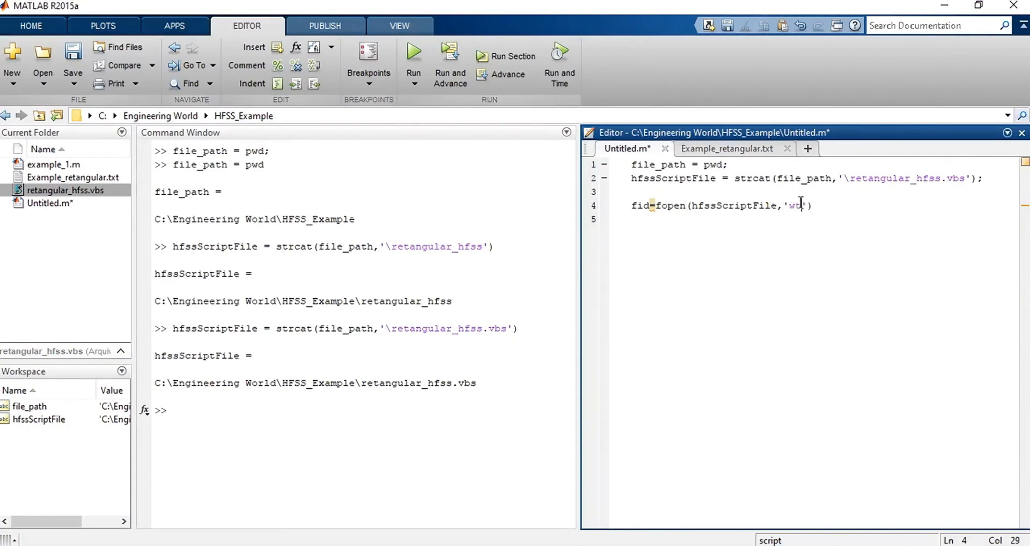
double_click(795, 205)
type(";")
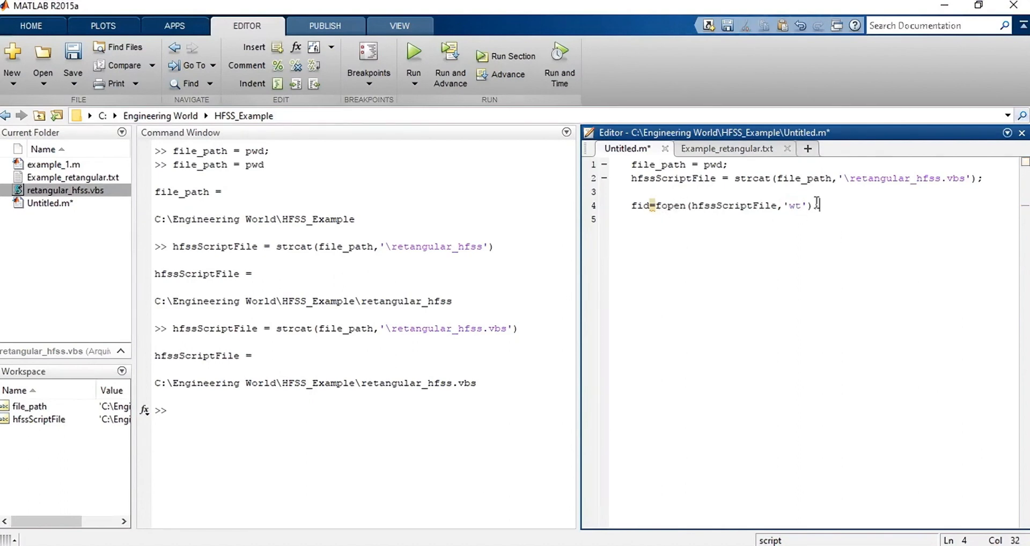
key("enter")
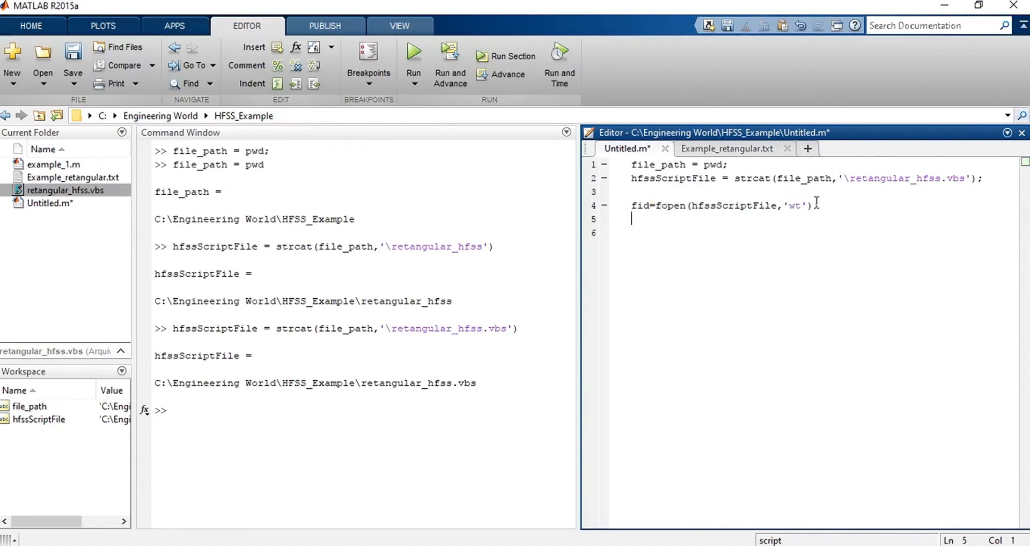
- Wrap the first VBS line Dim oAnsoftApp in an fprint(fid,'... call on line 6
type("hfssScriptFile")
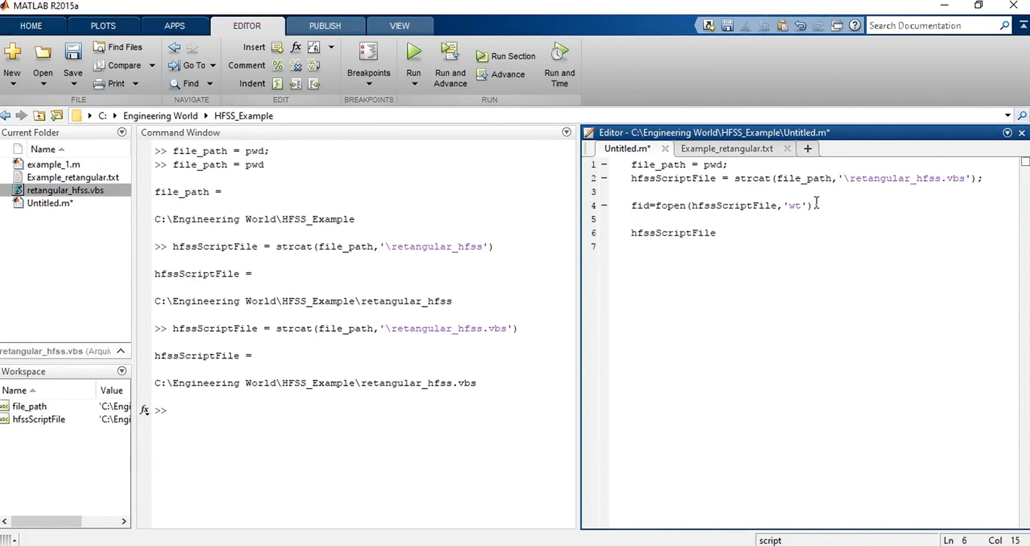
left_click(726, 148)
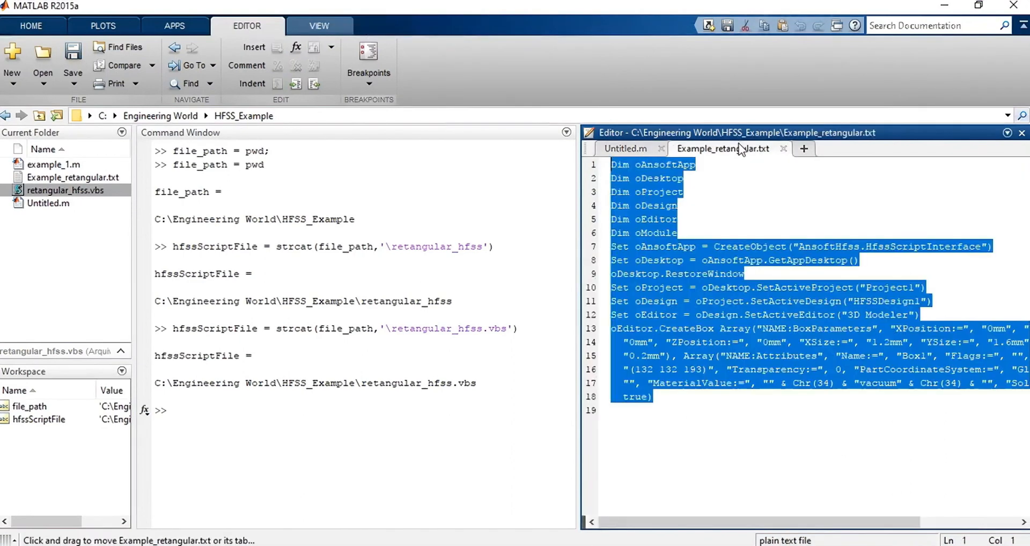
left_click(625, 148)
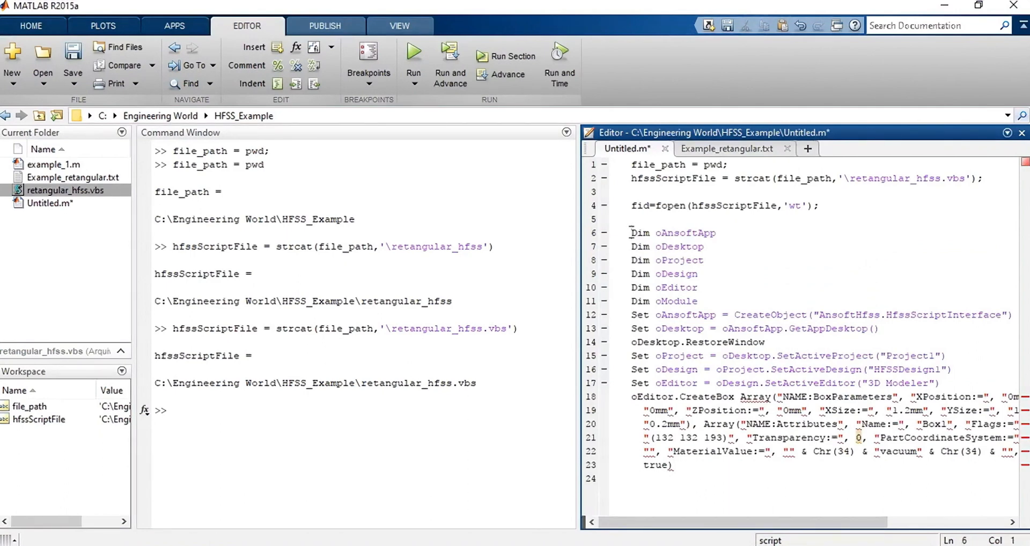
type("fprint(fid")
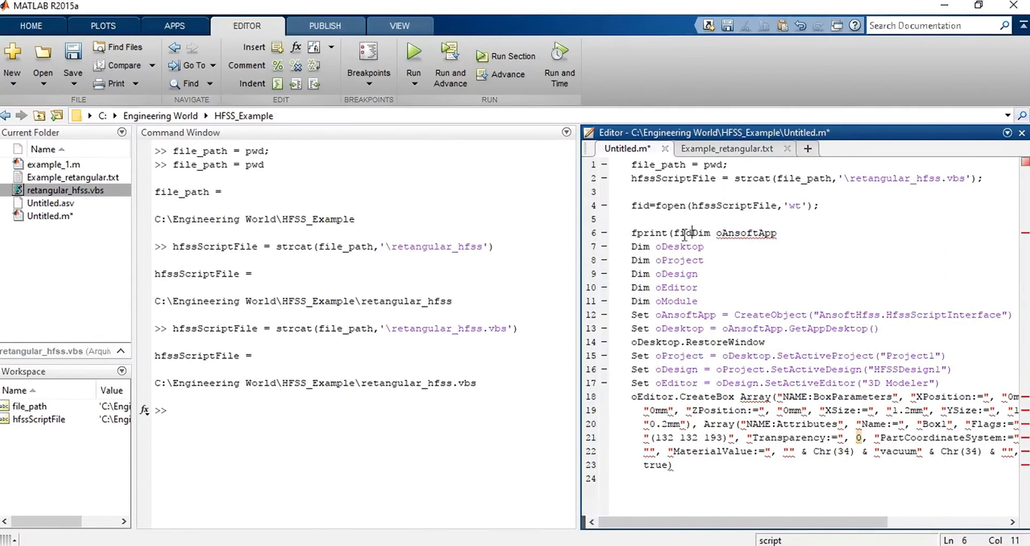
type(",")
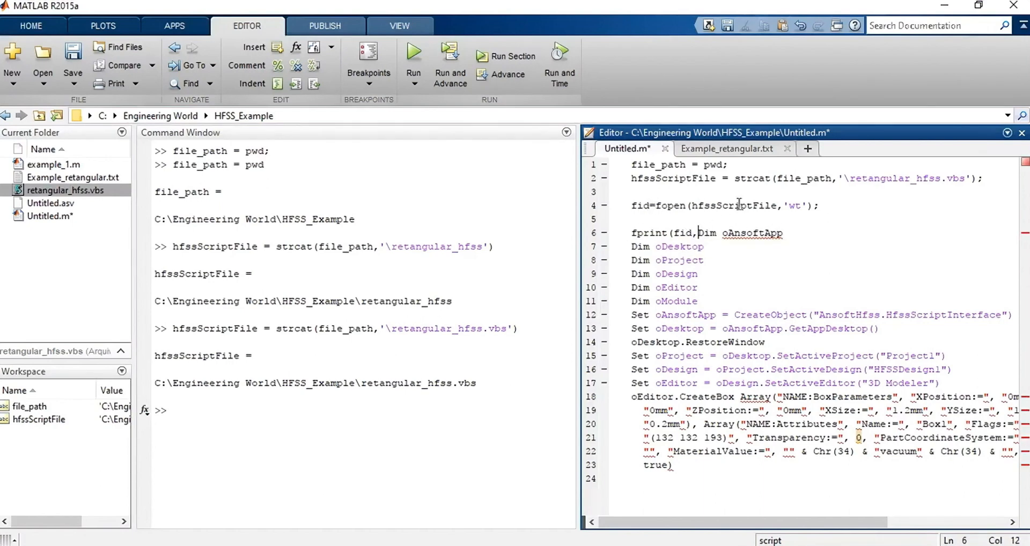
mouse_move(199, 346)
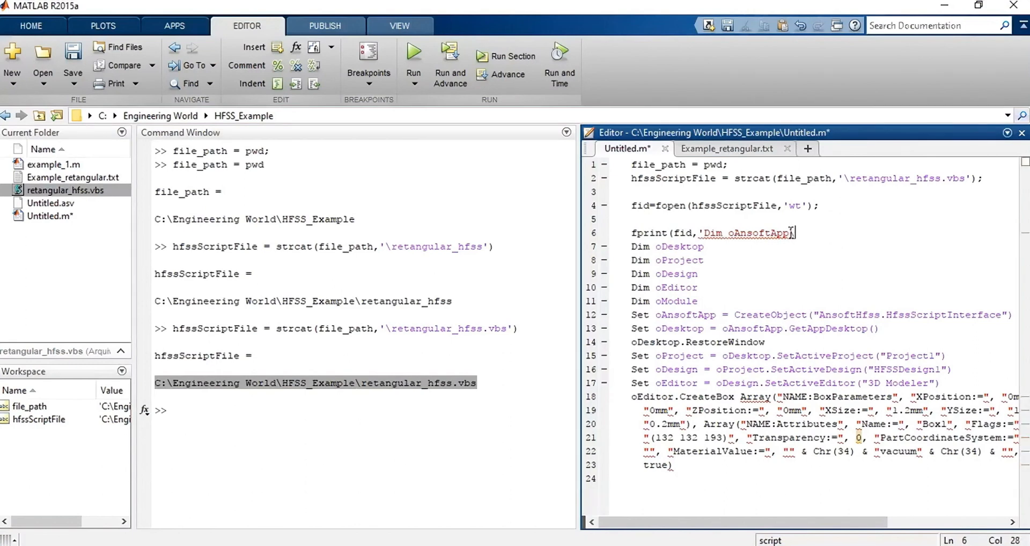
- End each fprint line 6–23 with \n'); so every VBS line is written with a newline
type("n);")
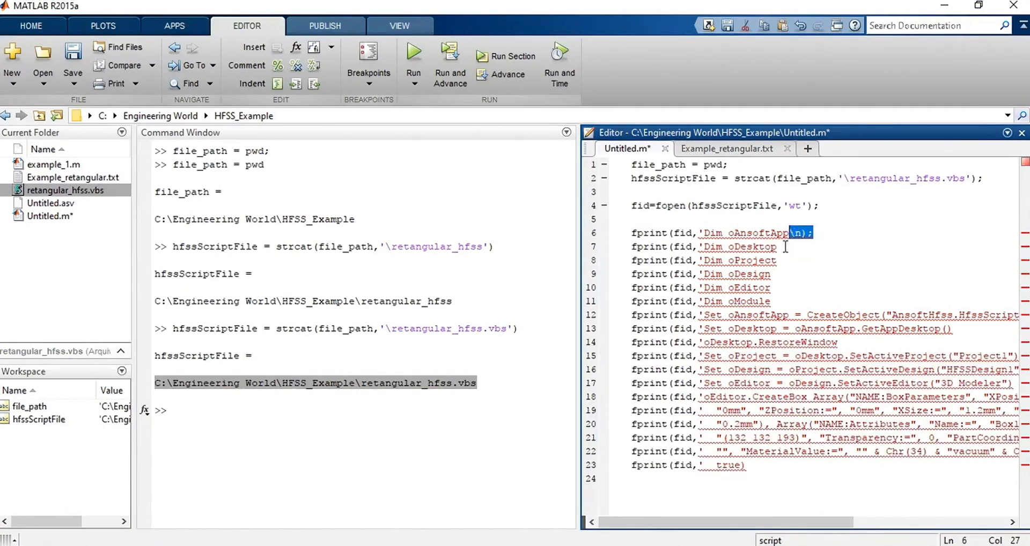
type("\\n);")
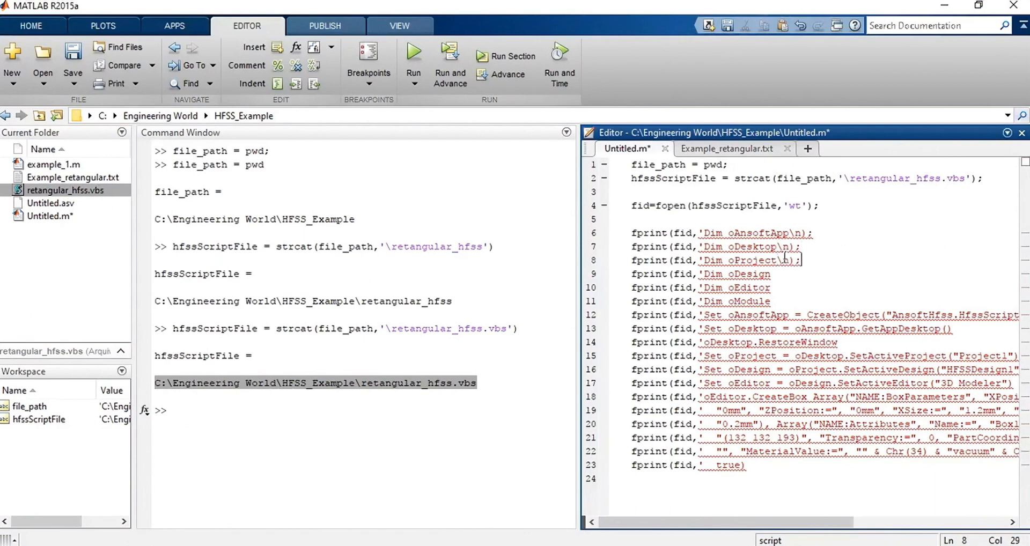
left_click(804, 233)
type("'")
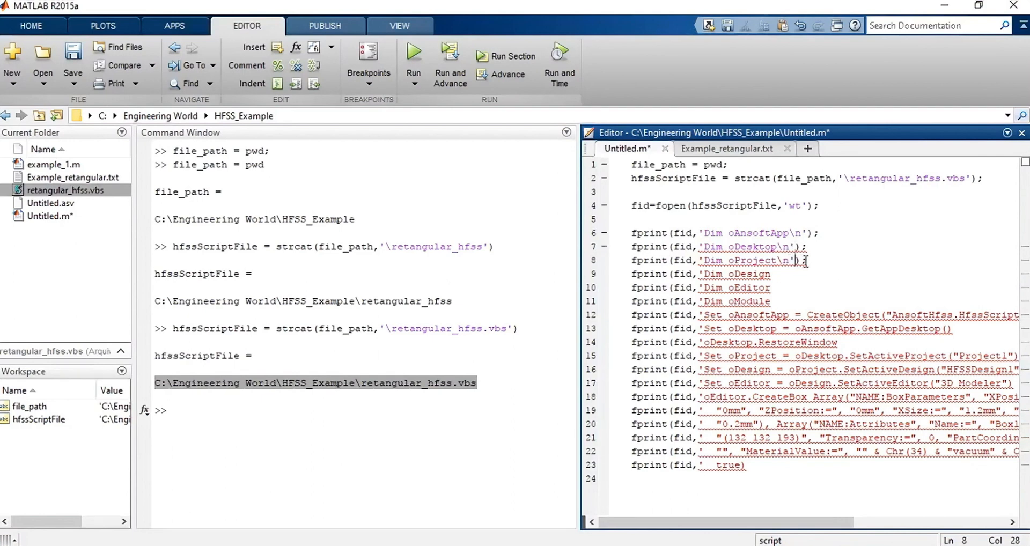
left_click_drag(808, 261, 779, 261)
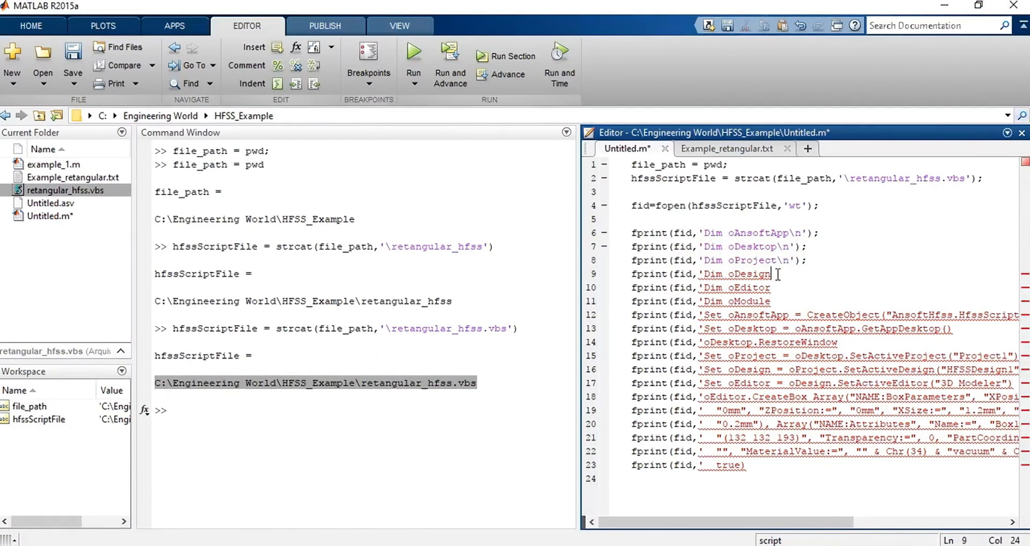
type("\\n');")
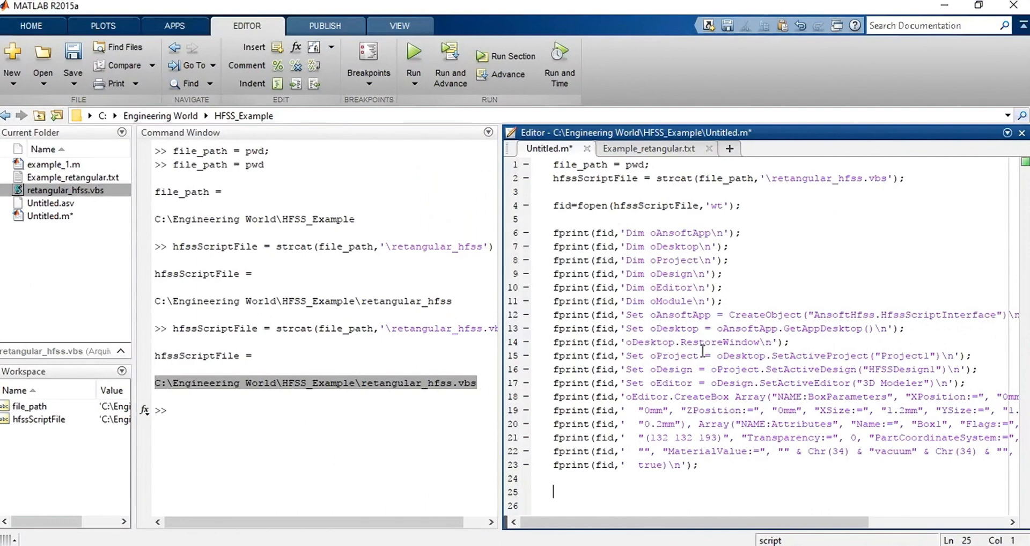
mouse_move(685, 484)
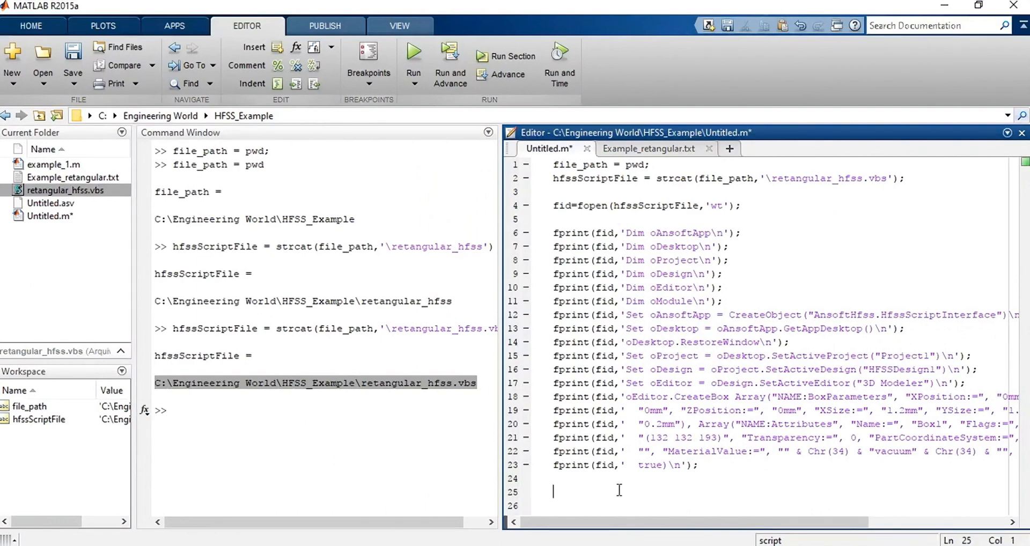
- Write fclose(fid); on line 24 and save the script
type("fc")
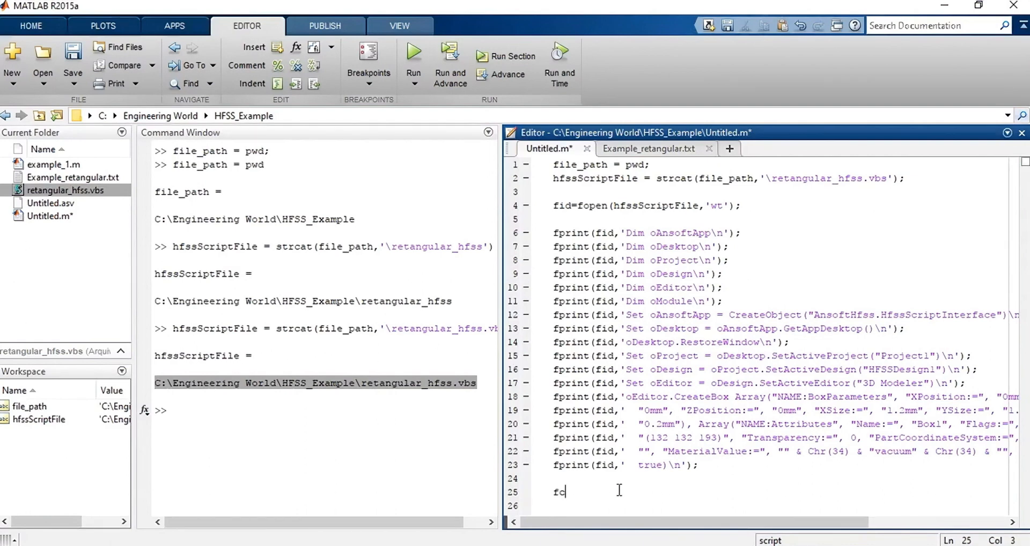
type("lose()")
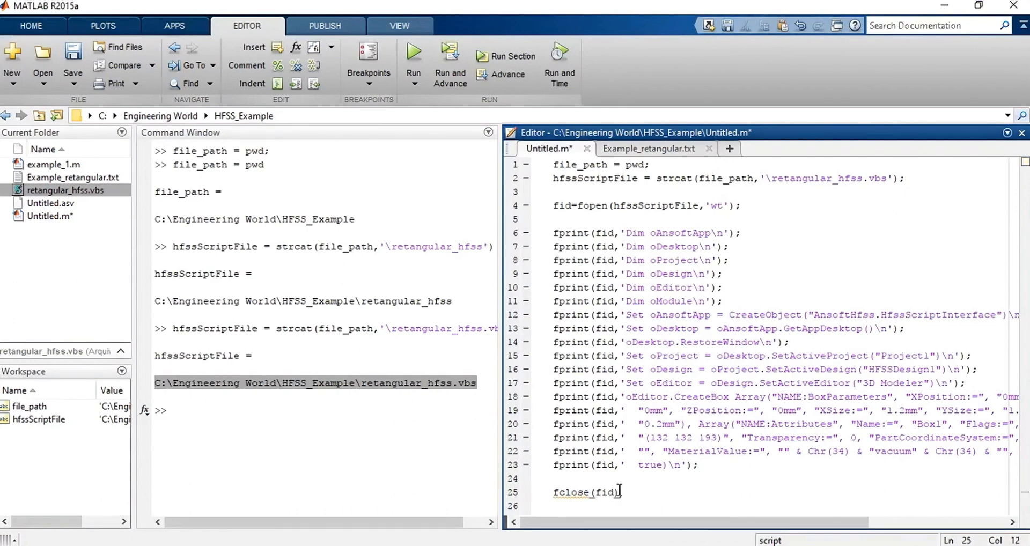
type(";")
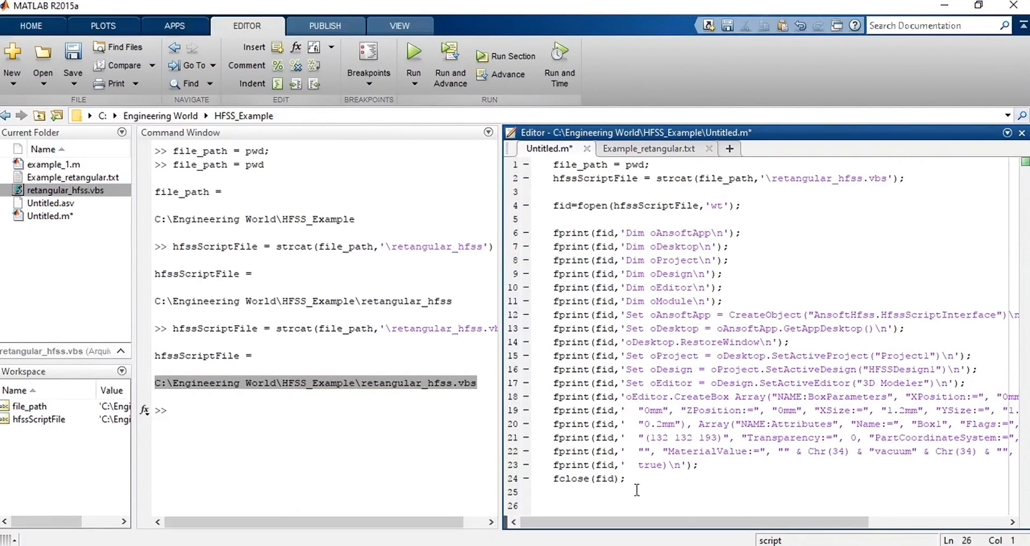
mouse_move(725, 338)
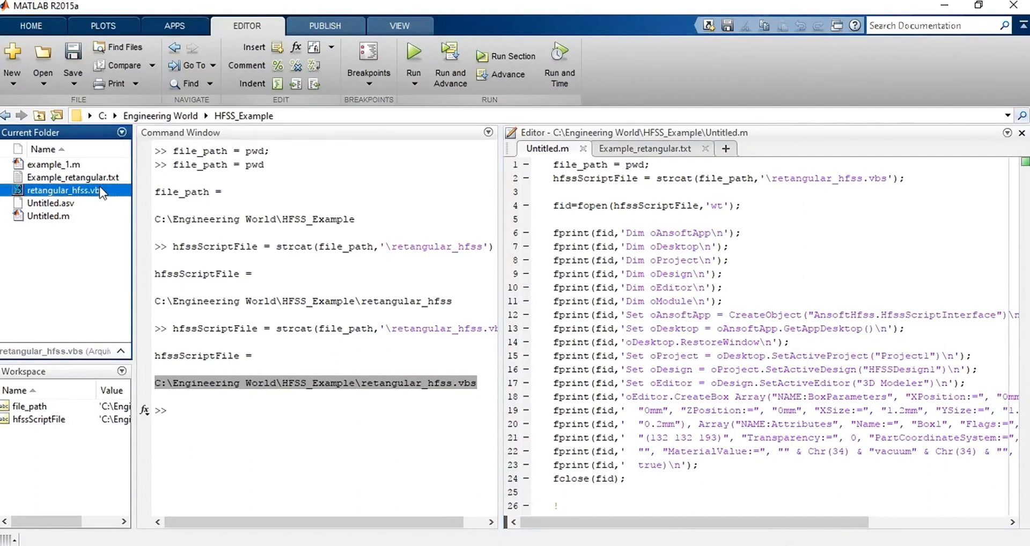
- Add !retangular_hfss.vbs & on line 26 to launch the VBS file from the shell
double_click(62, 191)
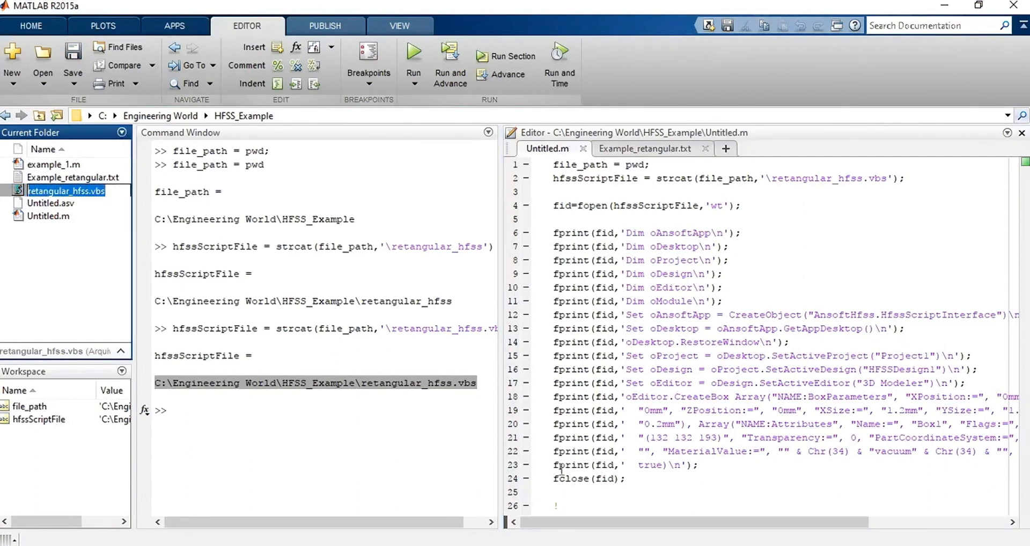
left_click(558, 506)
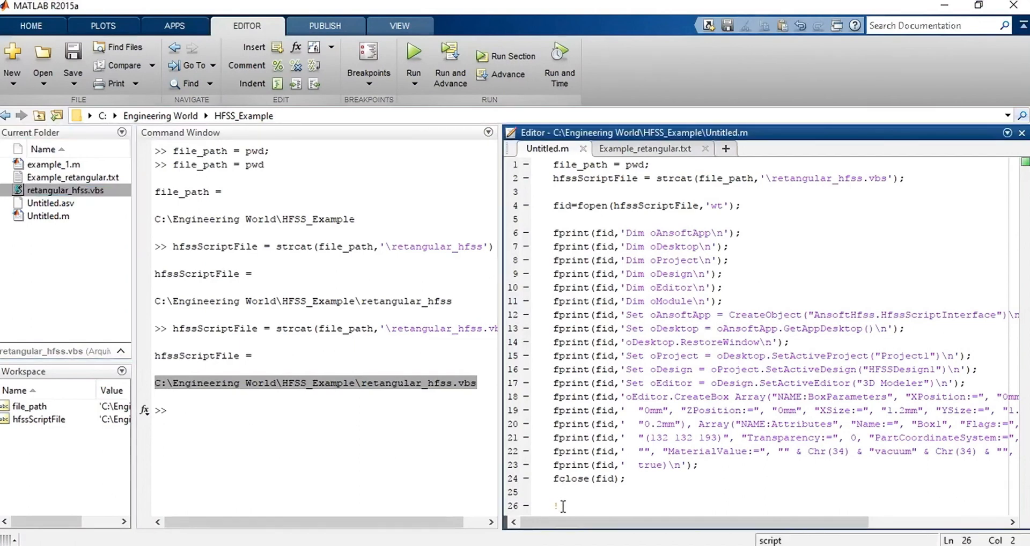
type("retangular_hfss.vbs &")
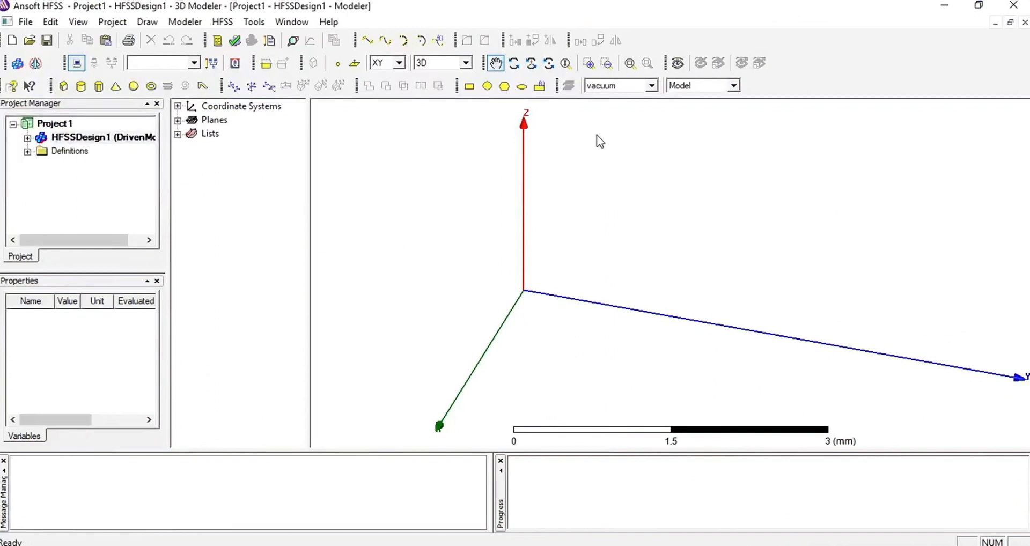
mouse_move(537, 260)
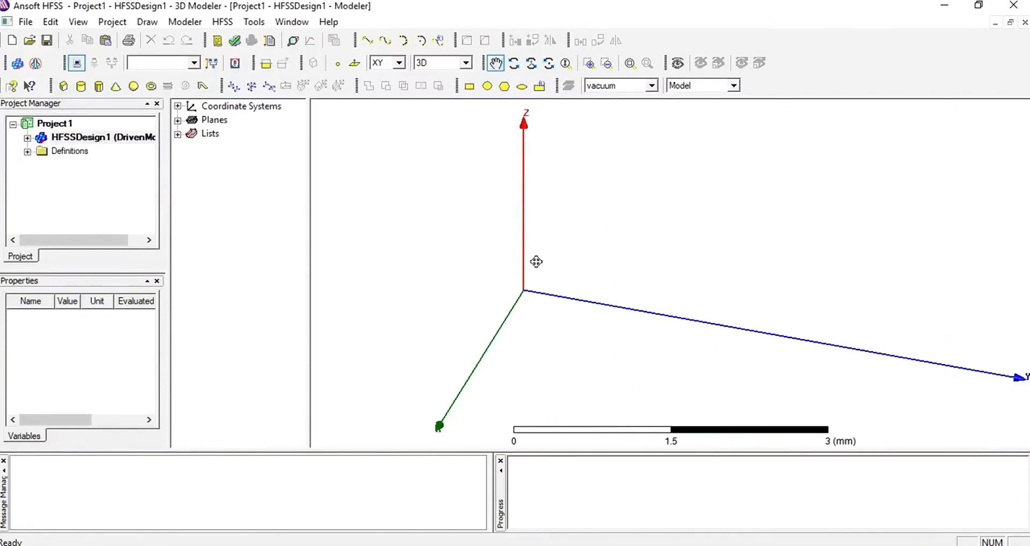
mouse_move(603, 213)
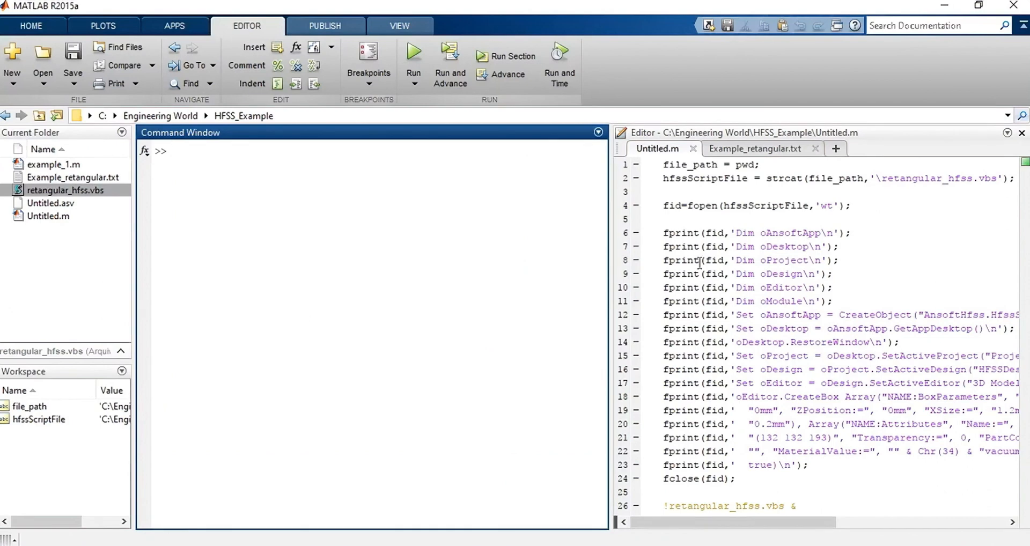
- Run the script, then fix the undefined-function error by renaming fprint to fprintf on lines 6–23
left_click(413, 55)
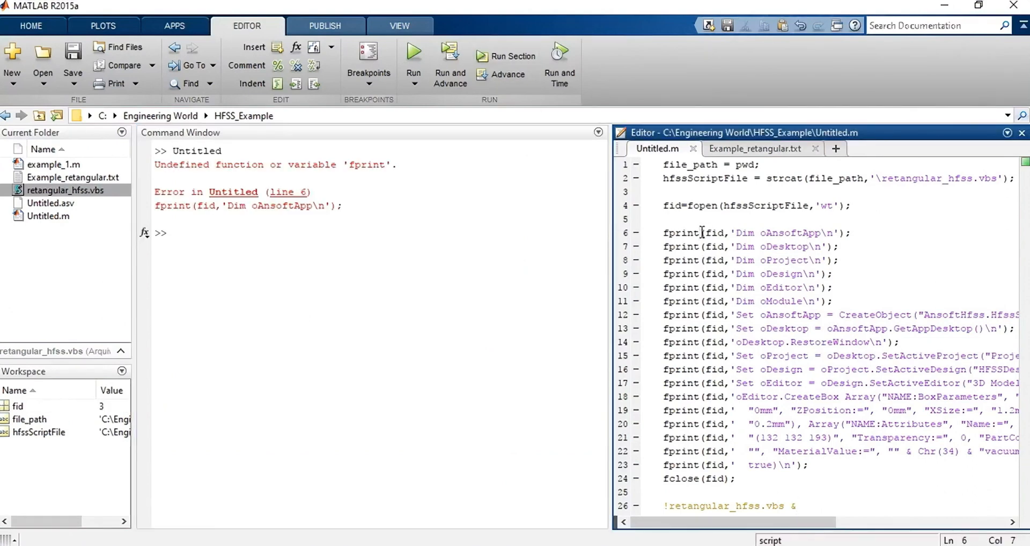
type("f")
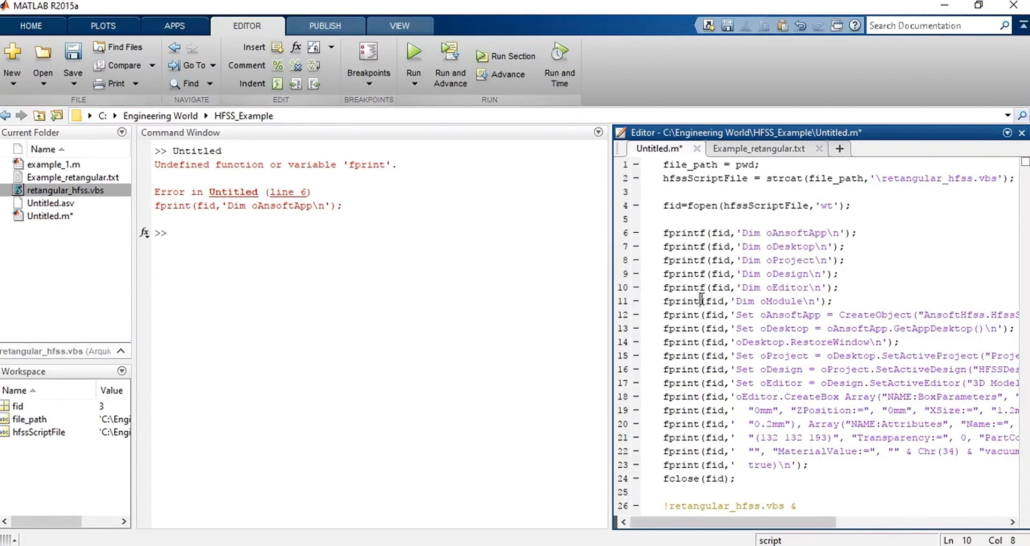
left_click(700, 328)
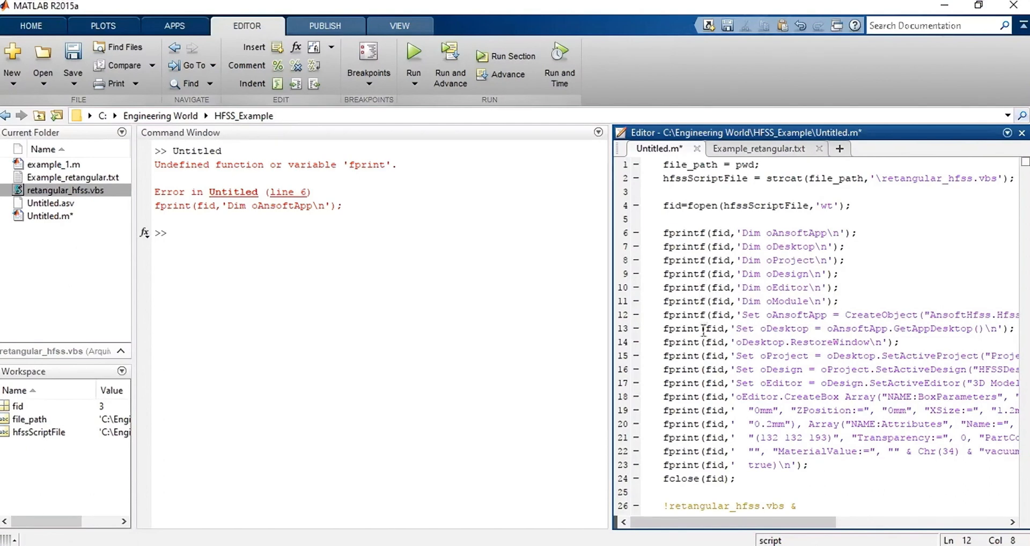
left_click(702, 342)
type("f")
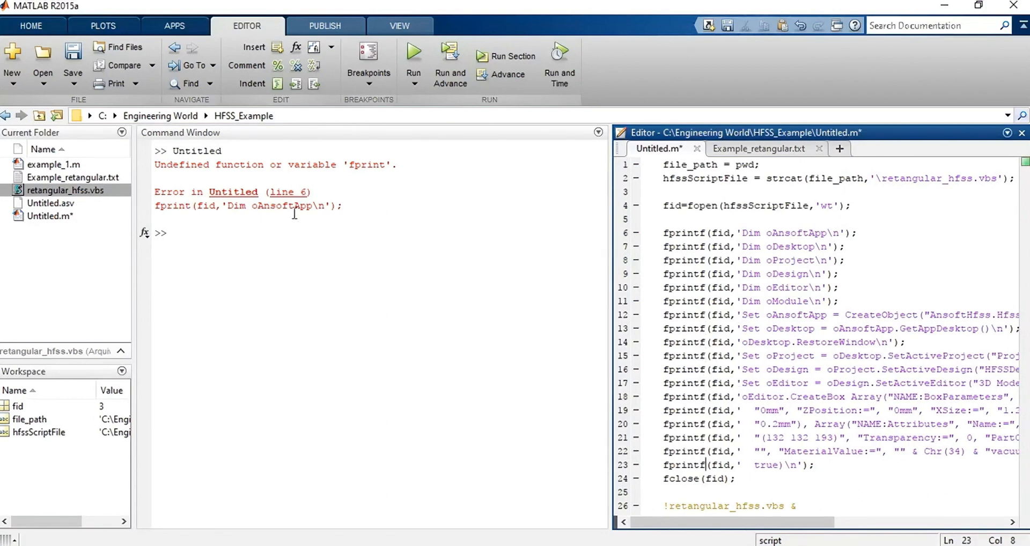
mouse_move(375, 249)
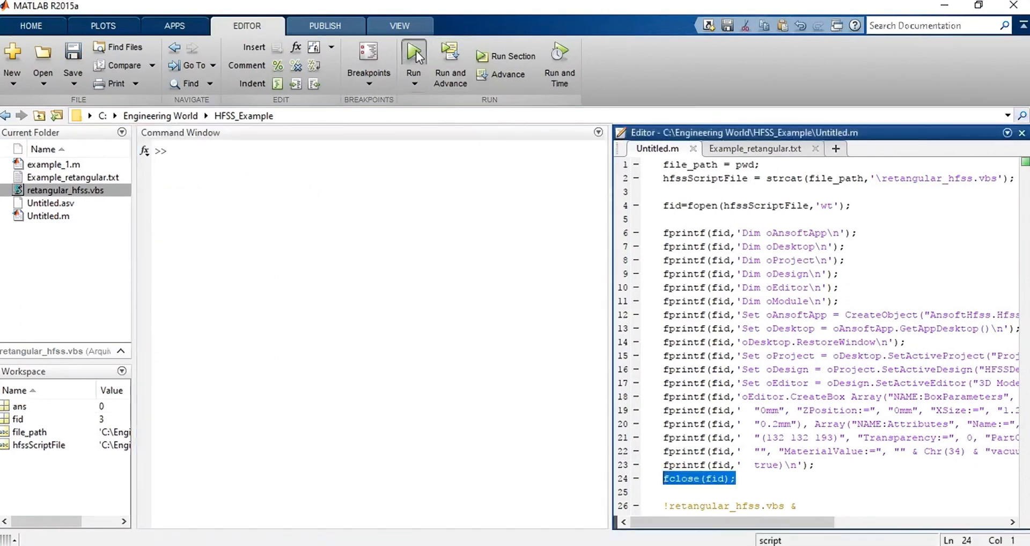
- Run the corrected script to write and launch the VBS, then dismiss the command prompt
left_click(414, 56)
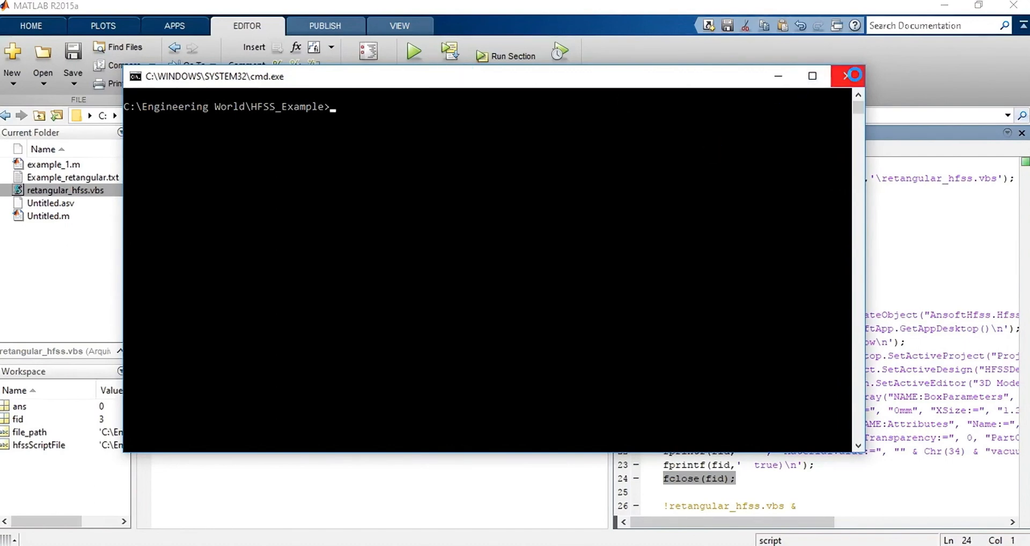
left_click(847, 76)
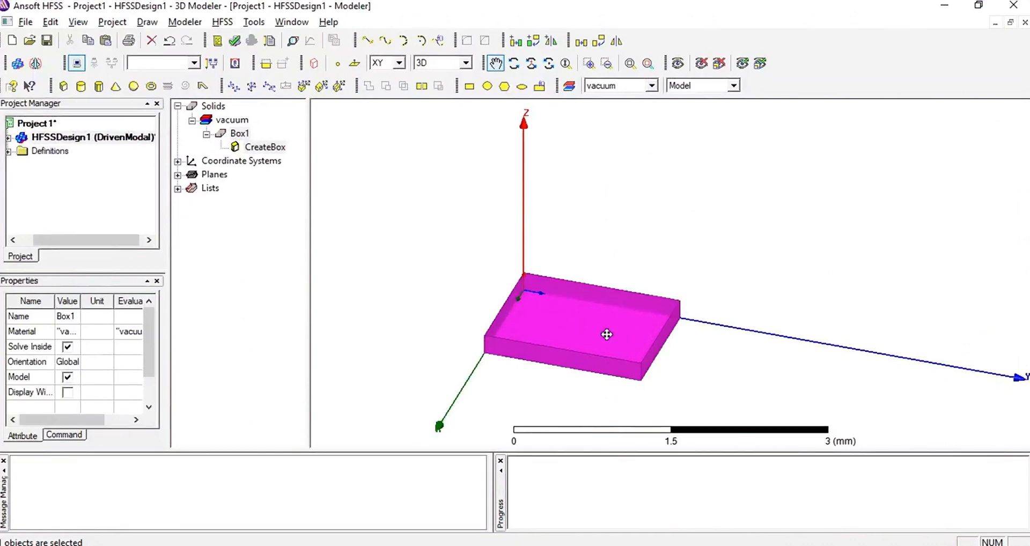
mouse_move(408, 98)
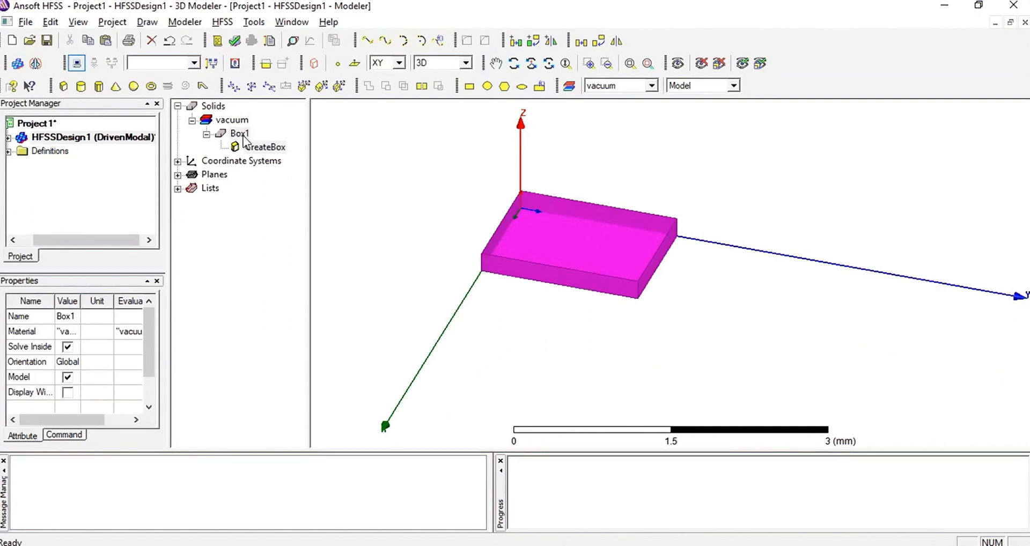
- Select the script-built Box1 in the HFSS model to confirm the magenta vacuum solid
left_click(577, 281)
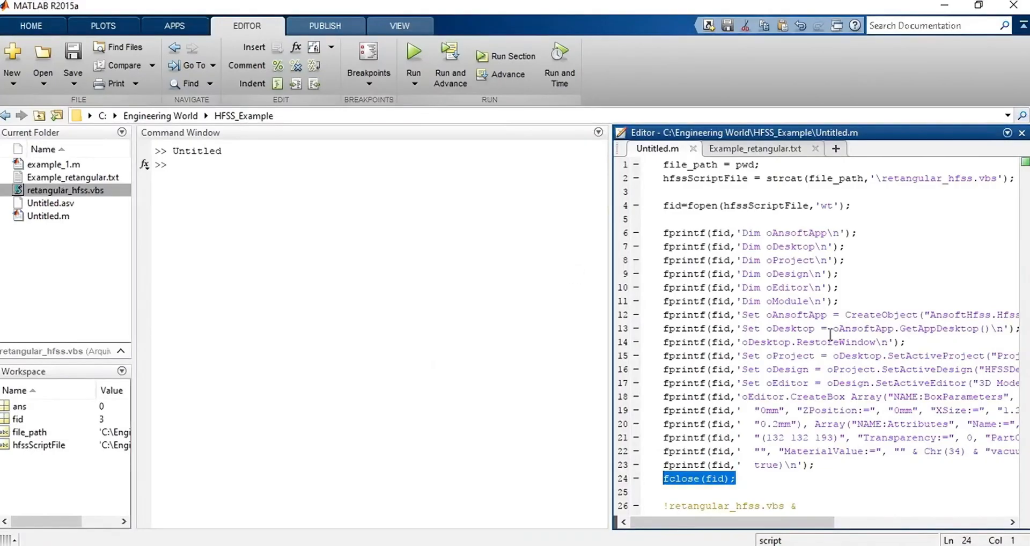
left_click(413, 56)
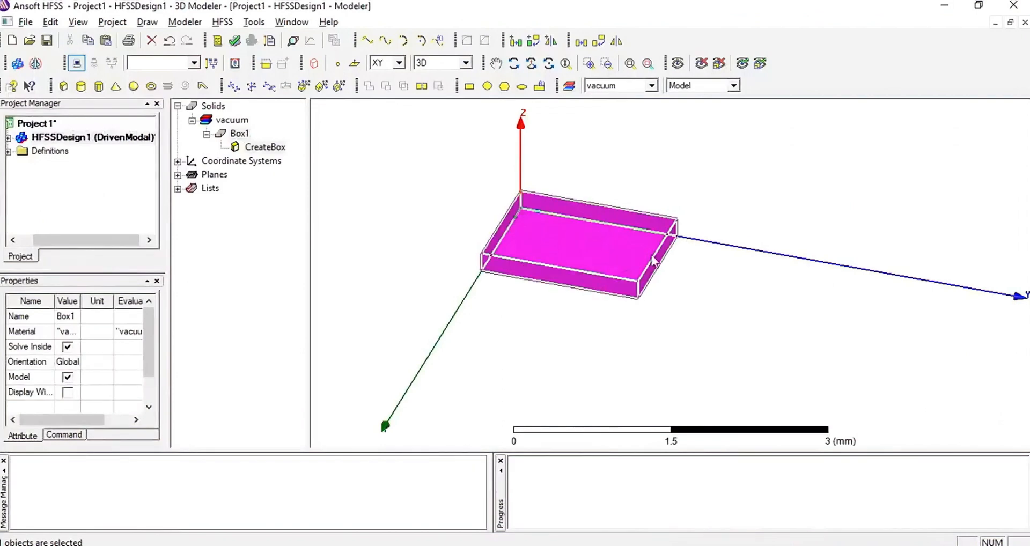
mouse_move(616, 257)
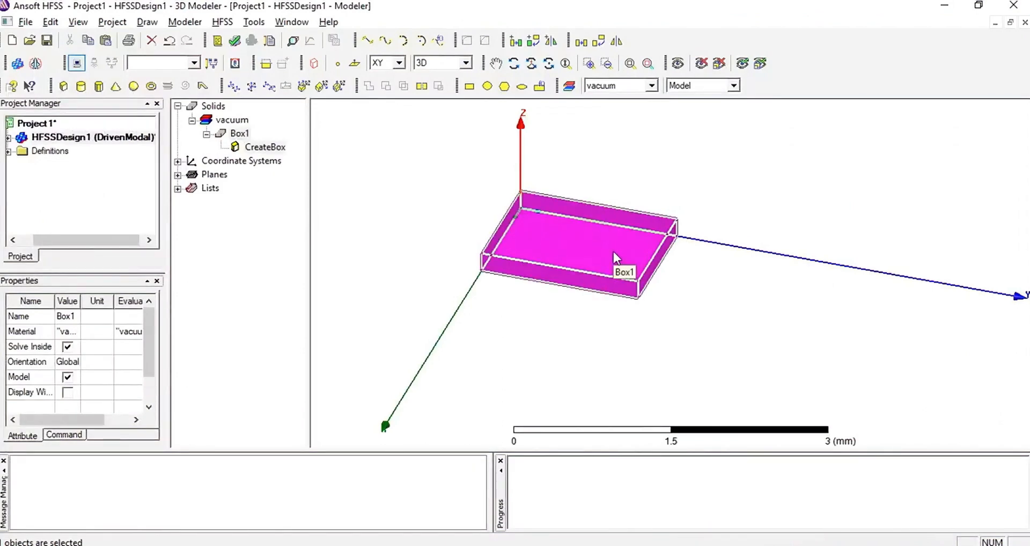